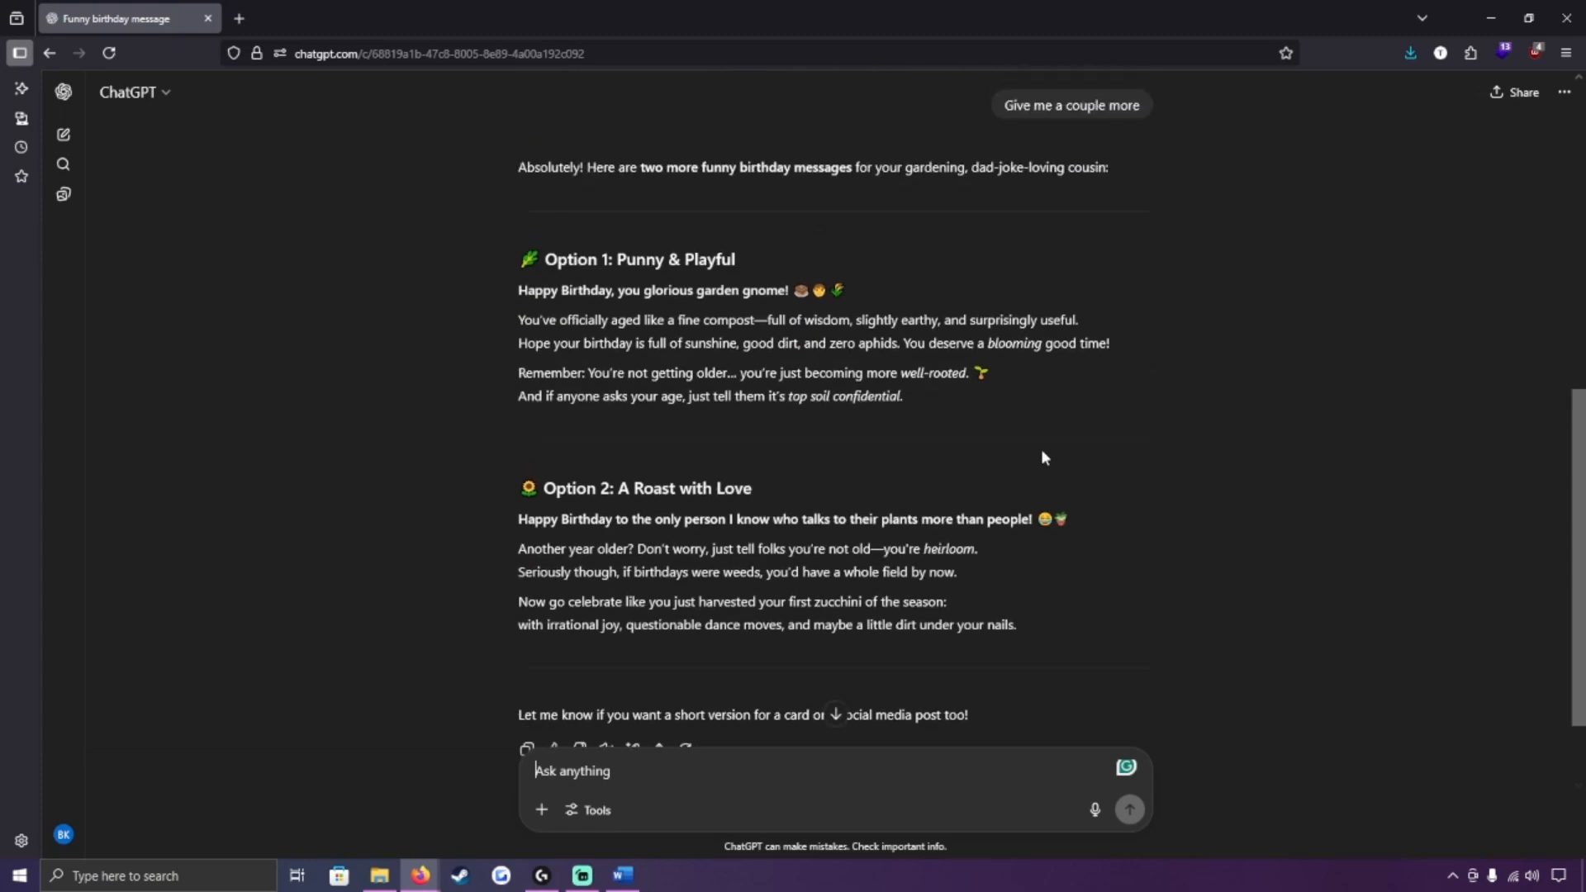
Send a request for a professional email about a meeting on not microwaving fish on lunch break
scroll(down, 3)
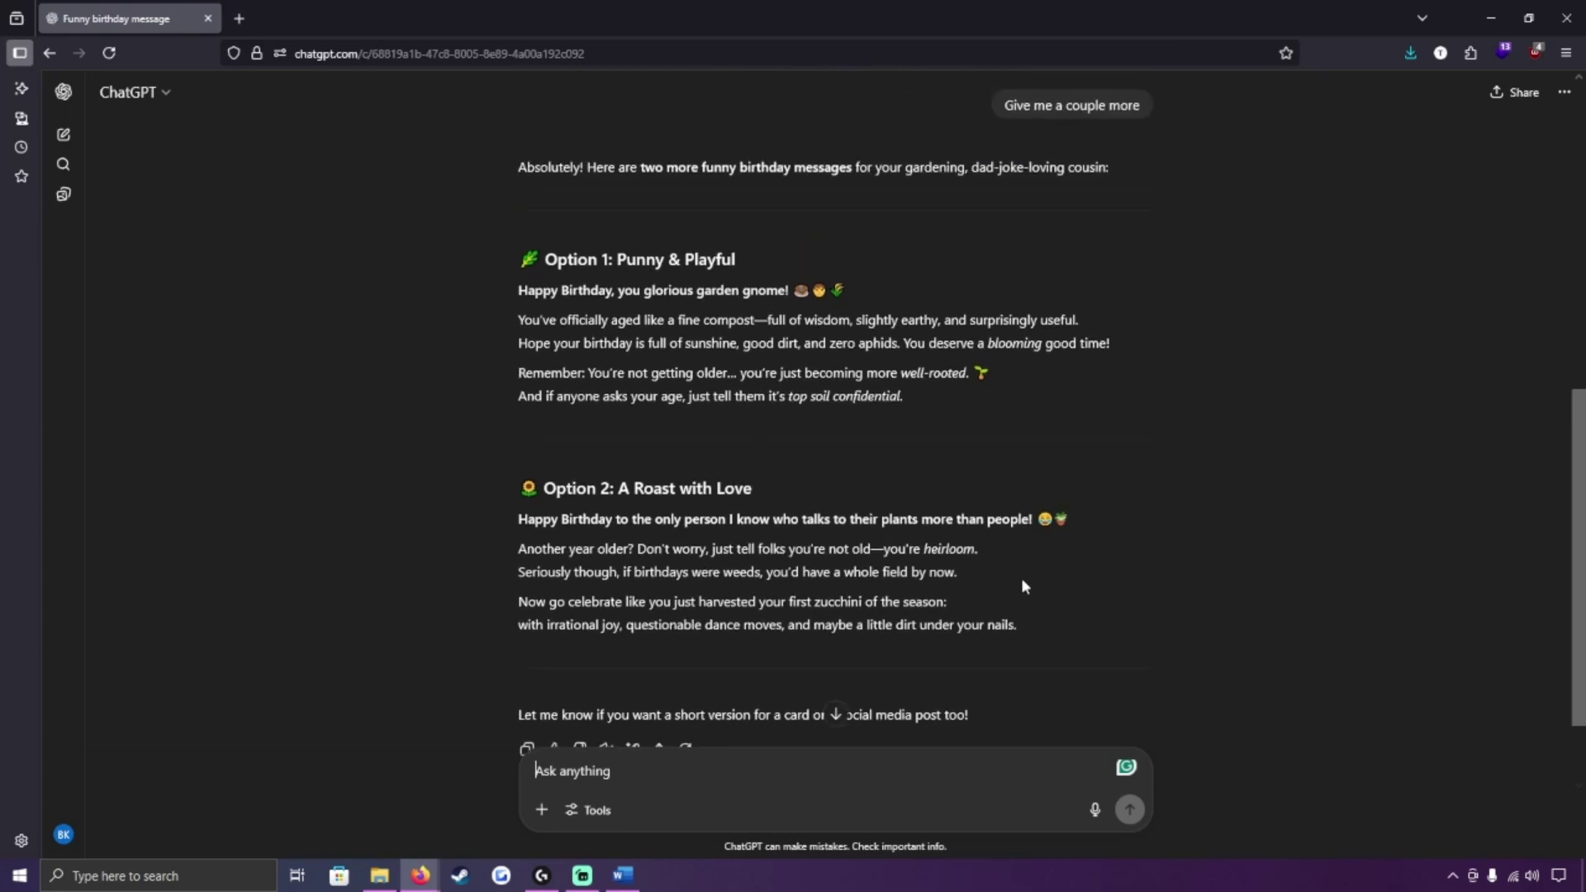
scroll(down, 3)
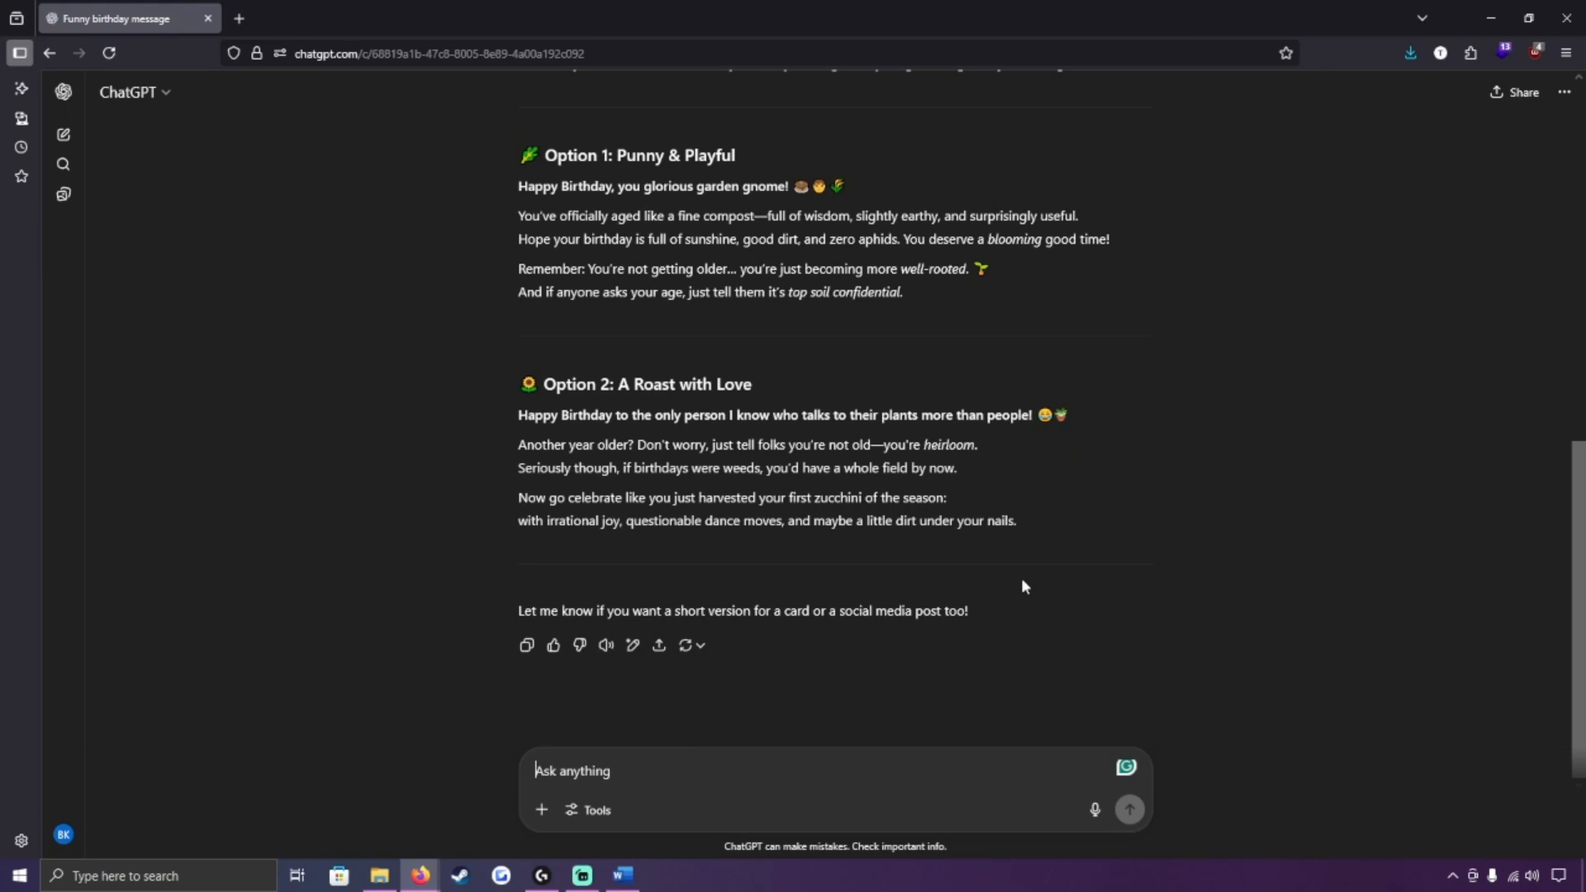
mouse_move(1014, 584)
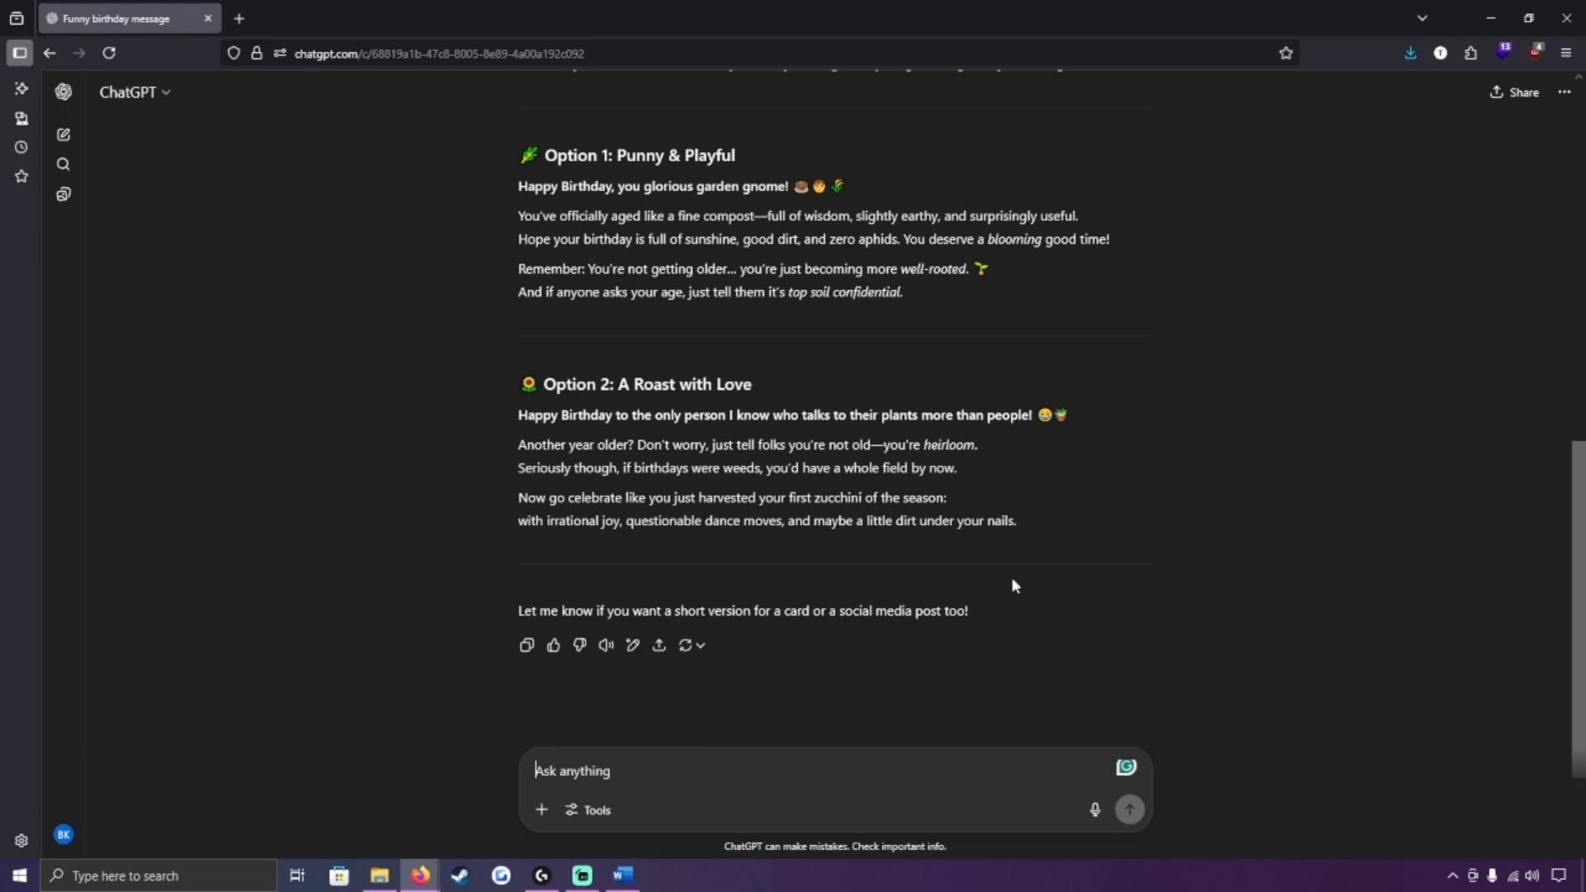
mouse_move(1004, 586)
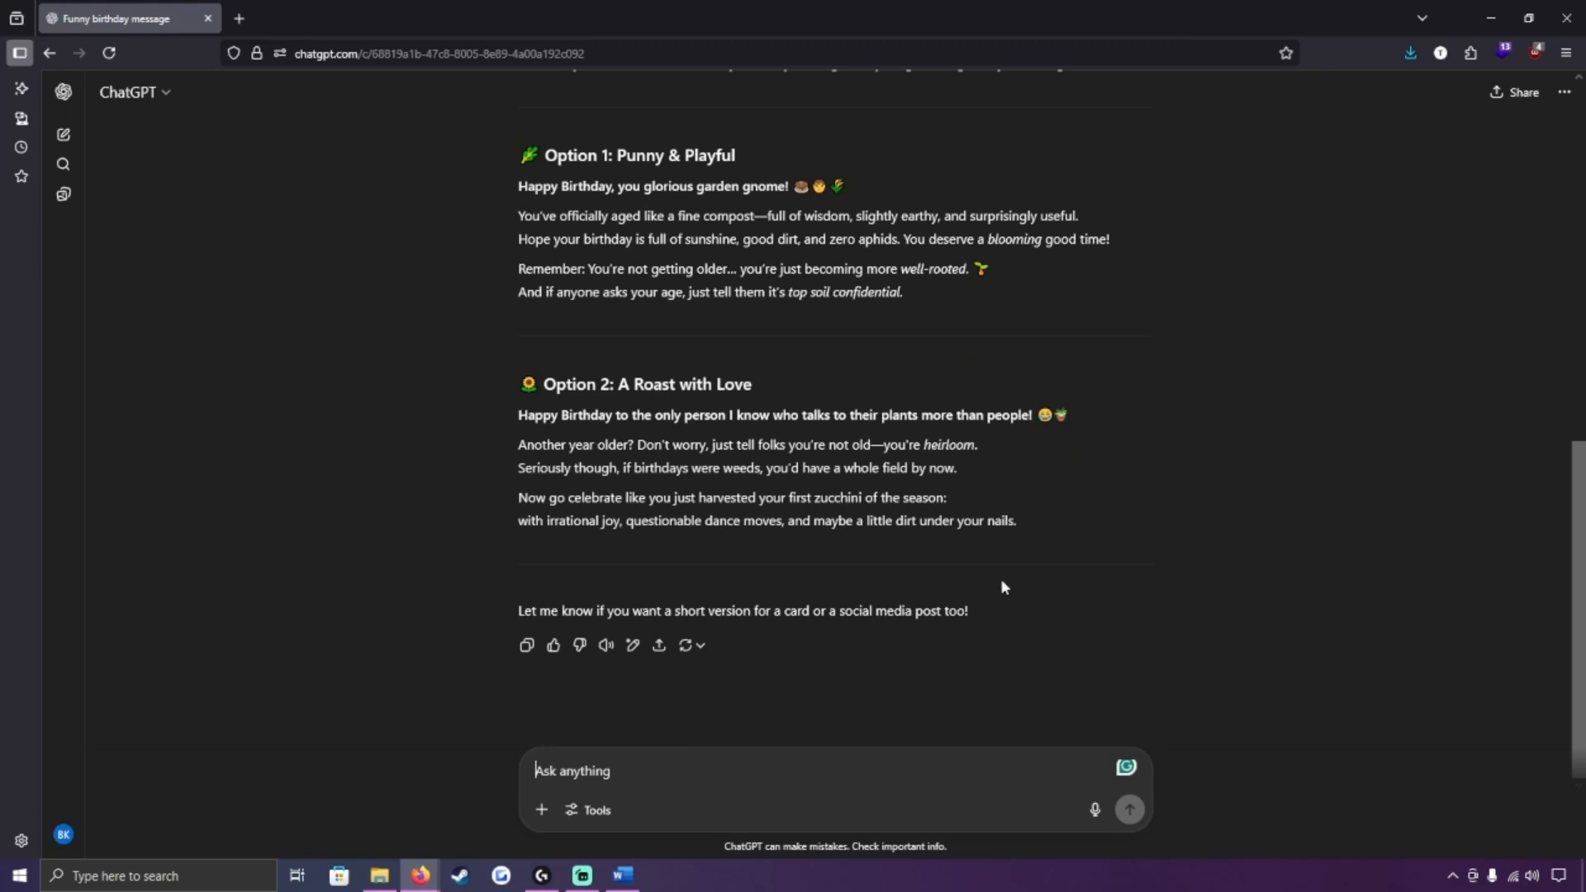
mouse_move(878, 414)
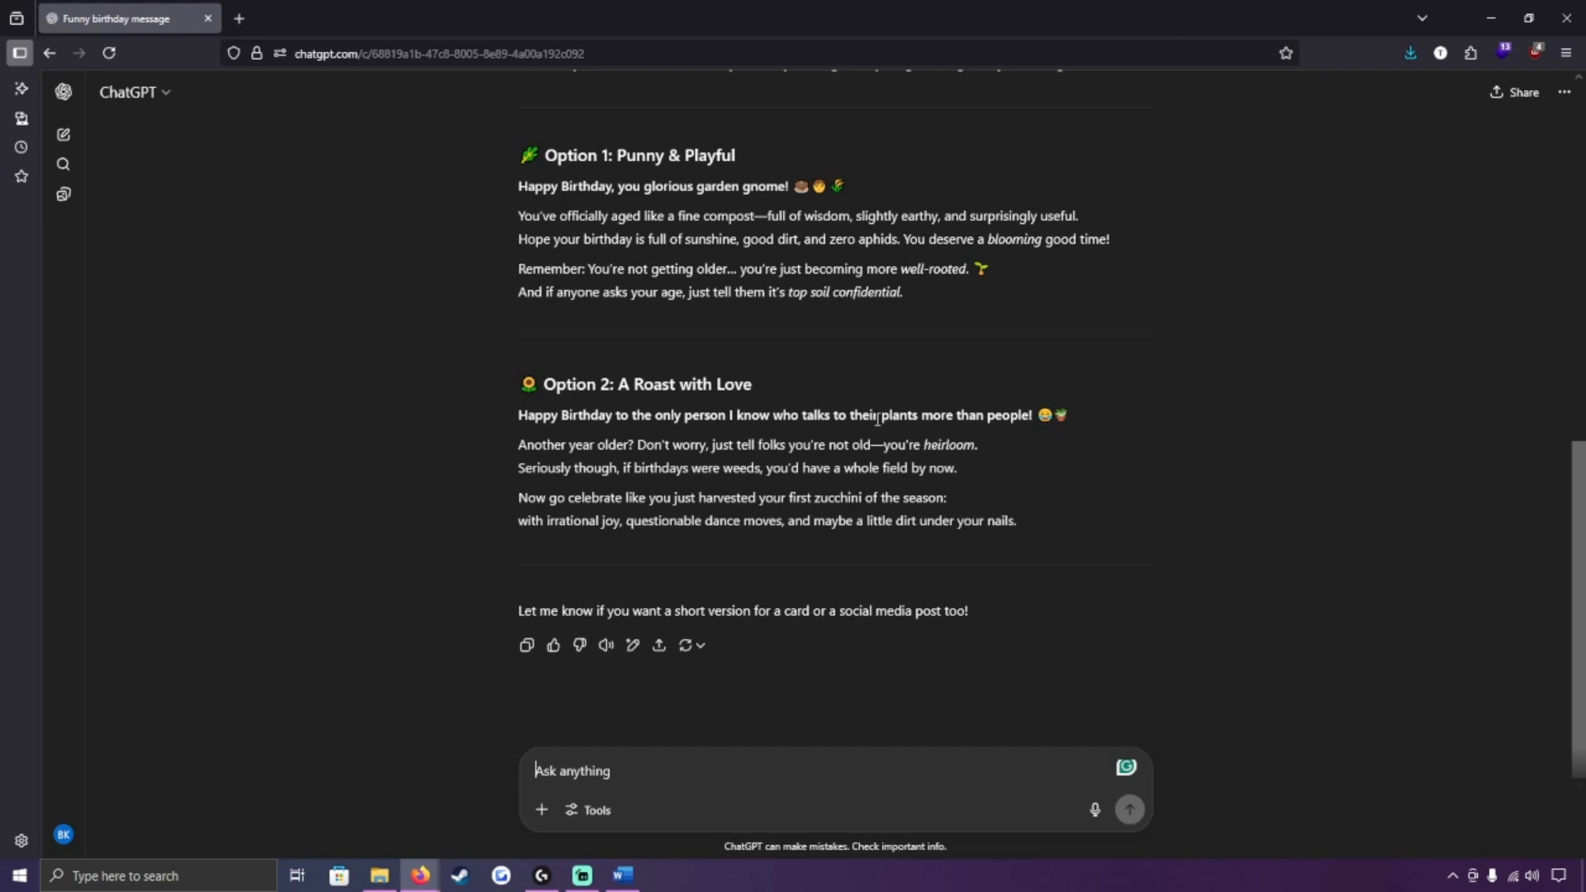
mouse_move(747, 789)
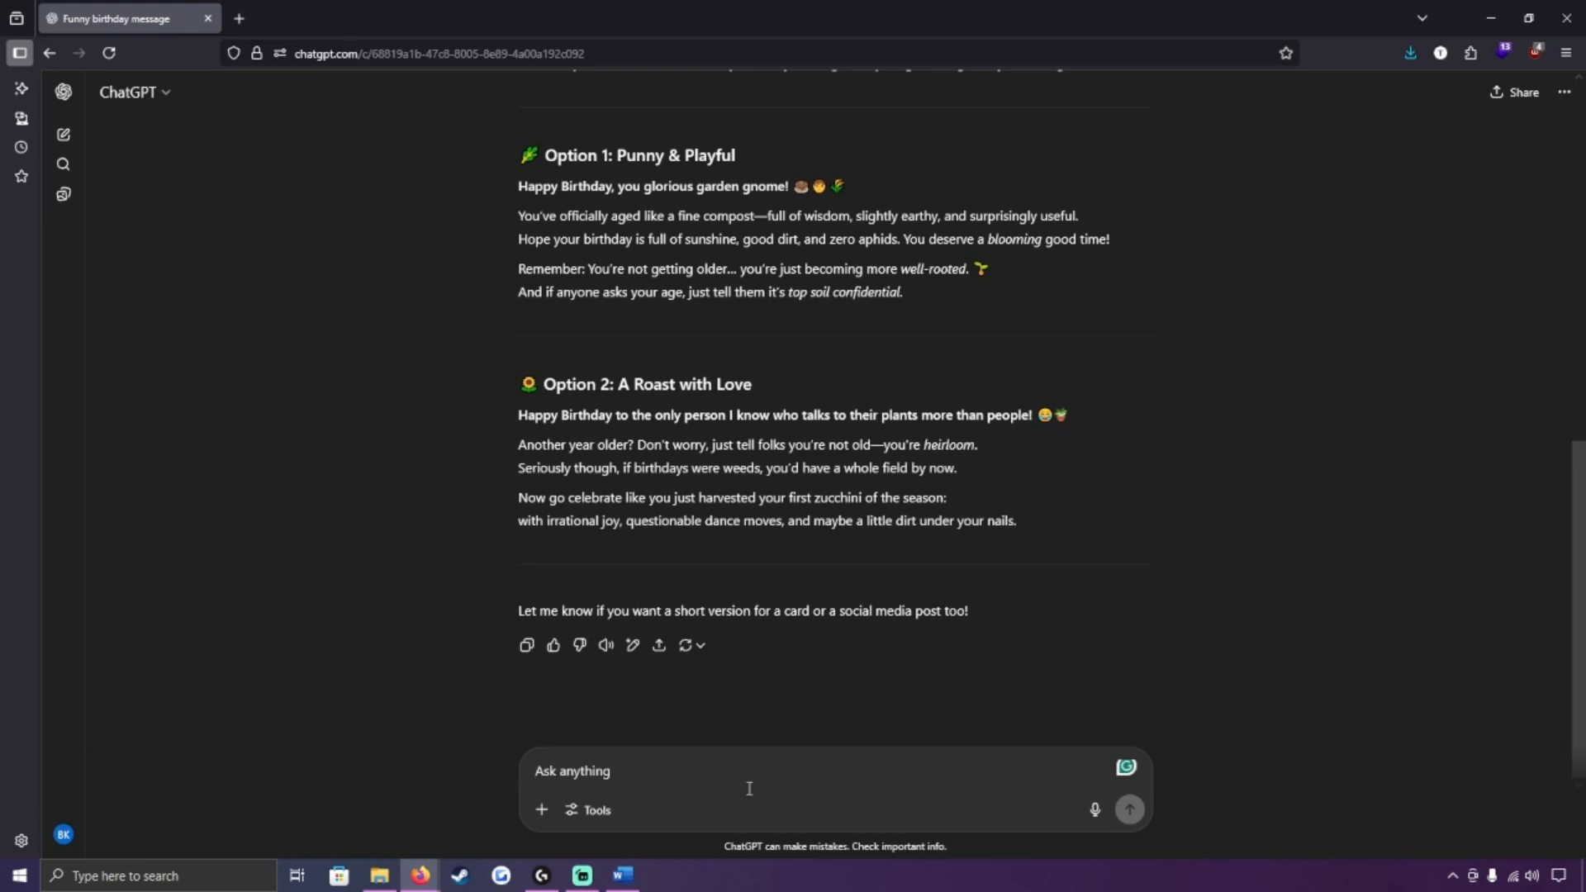
text(Write me a professional ema)
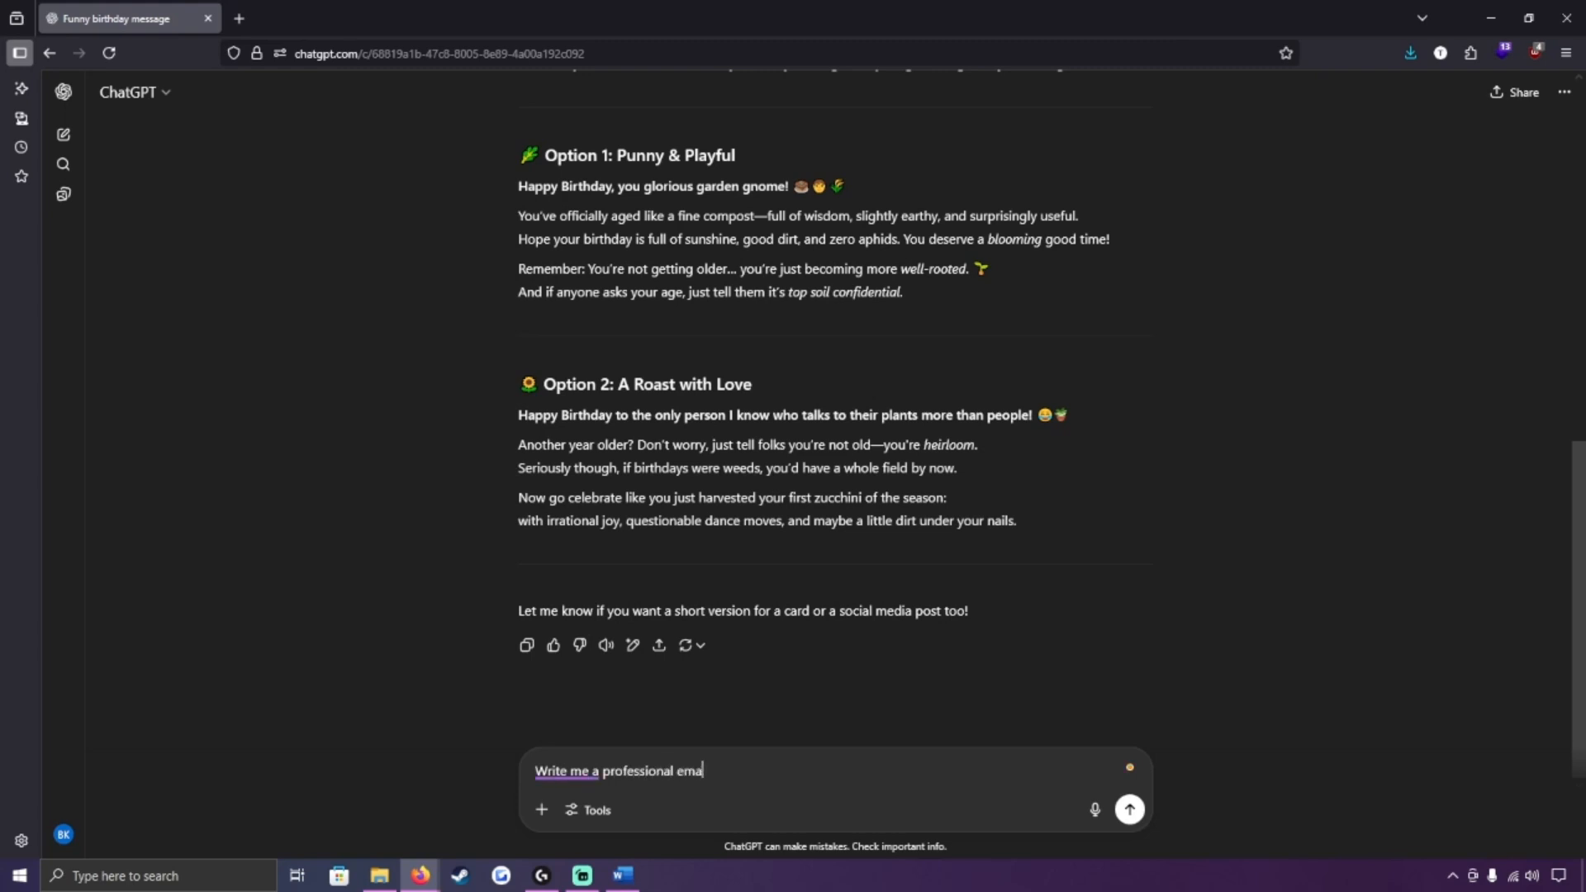
text(il regarding an upcoming)
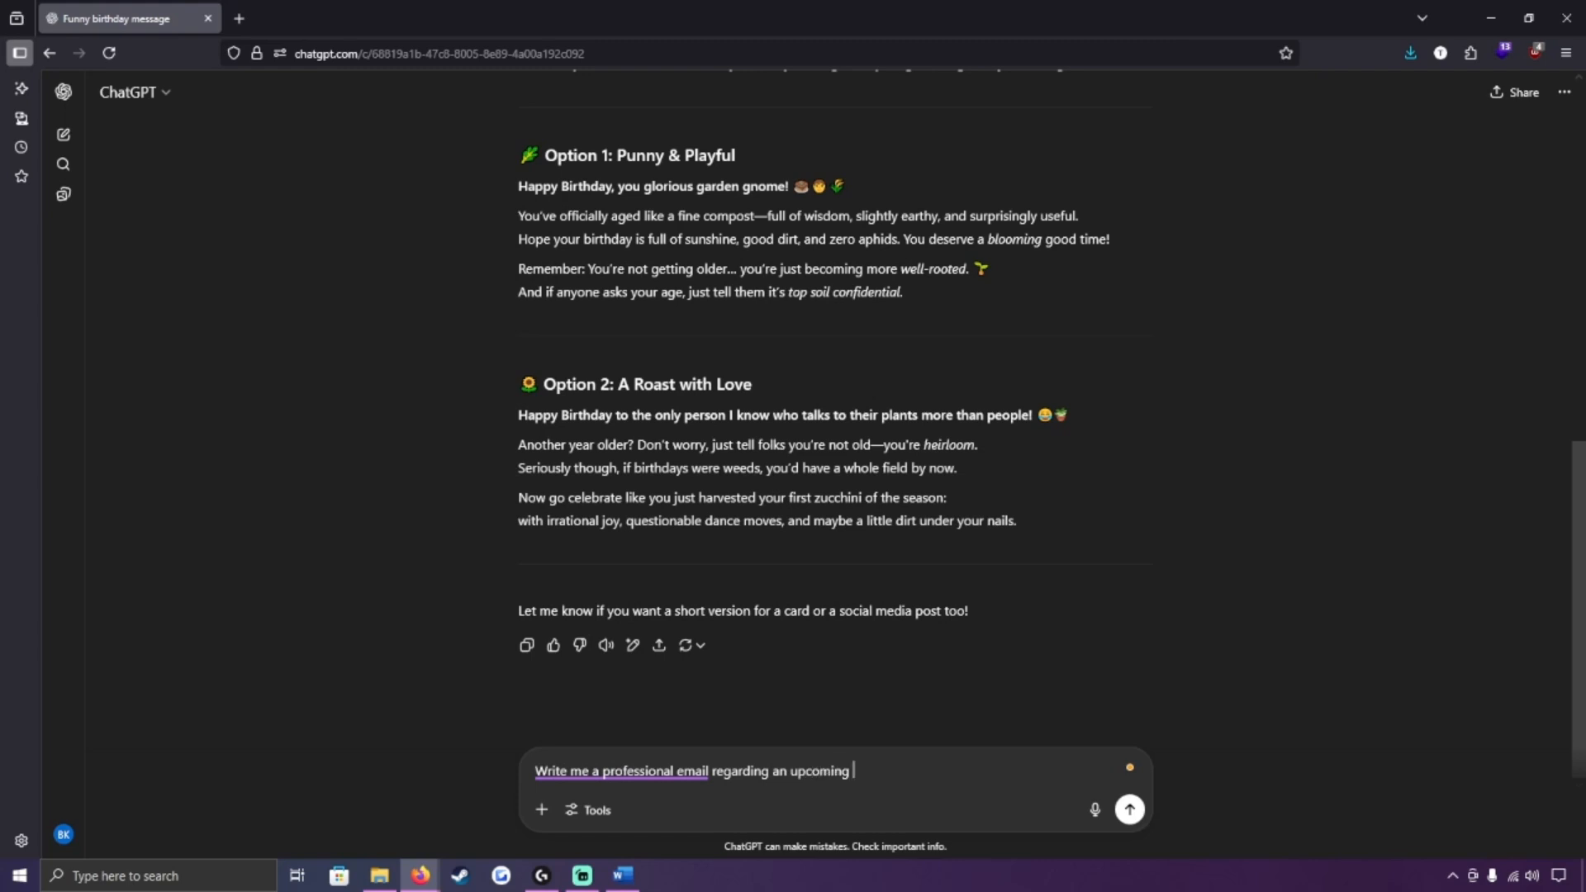
text(meeting about)
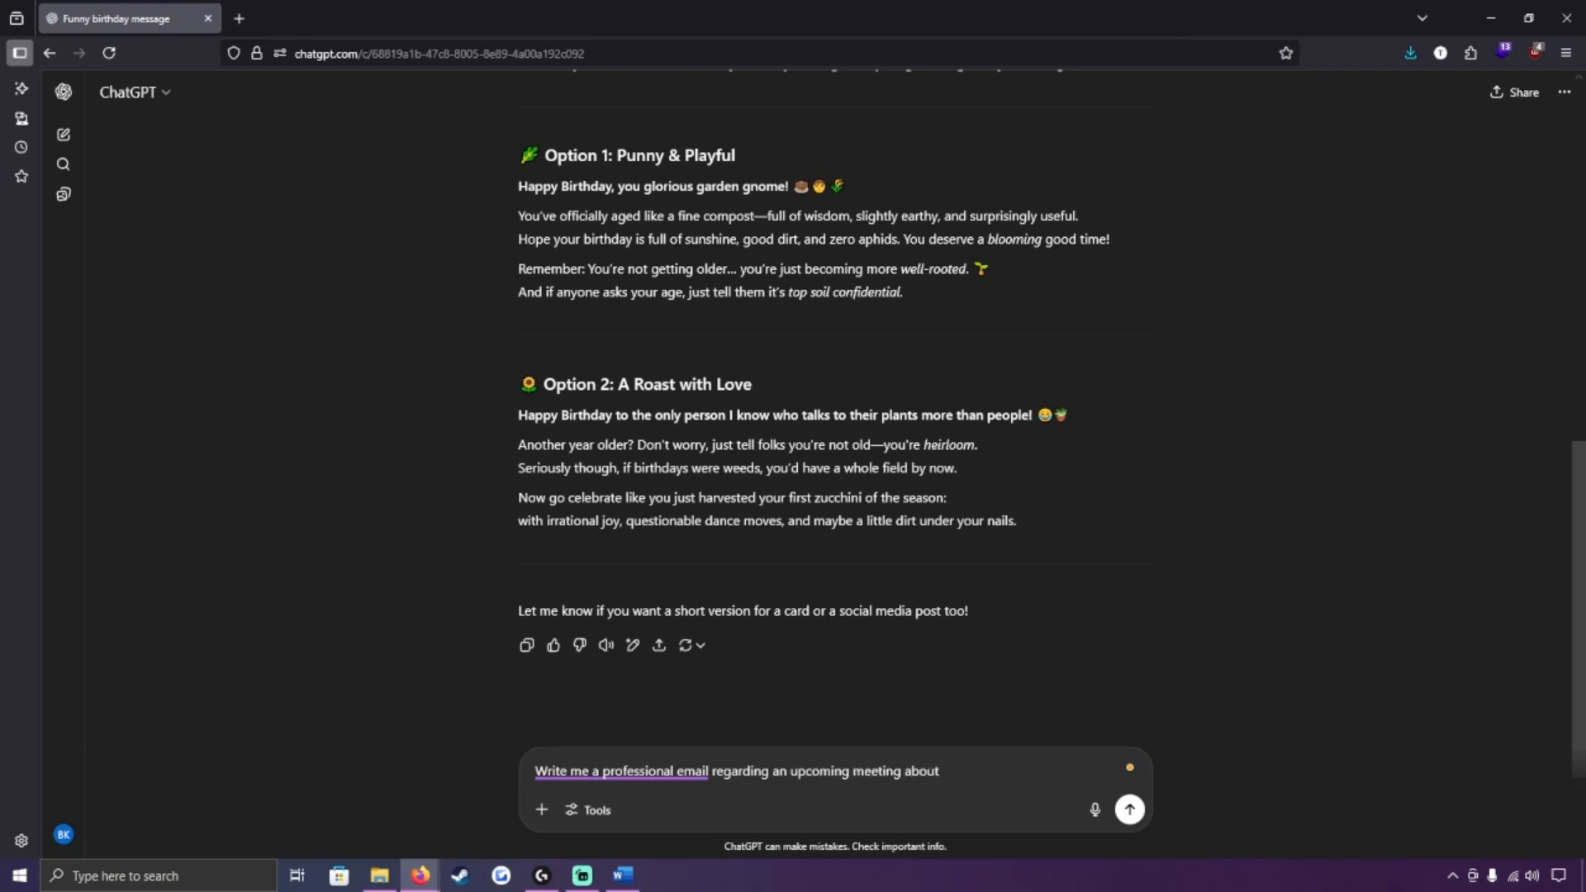
text(not microwaving your)
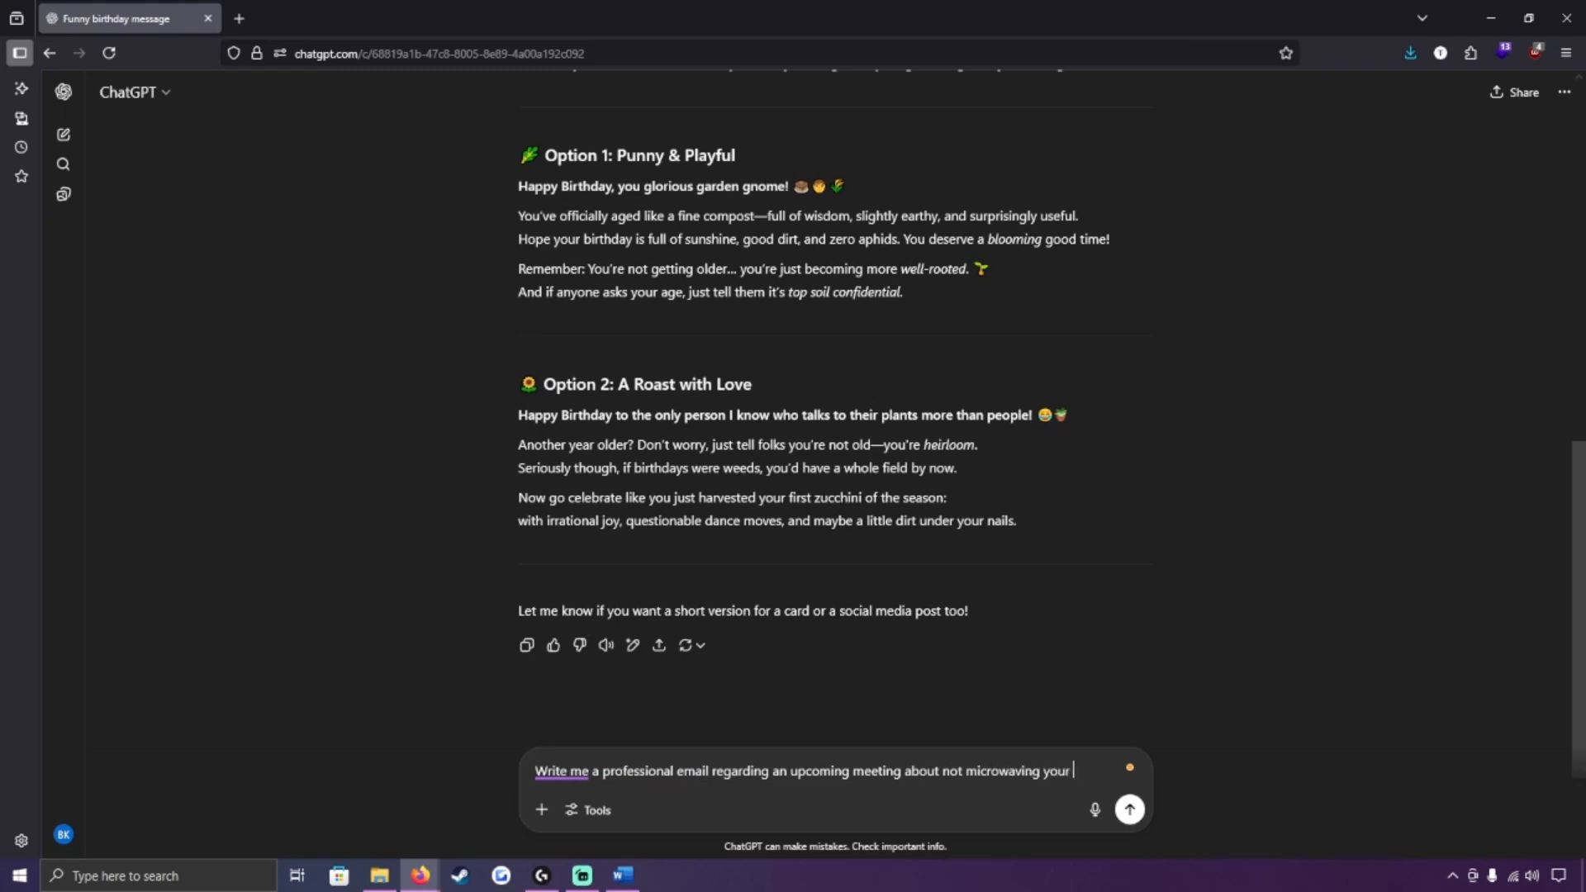
text(fish)
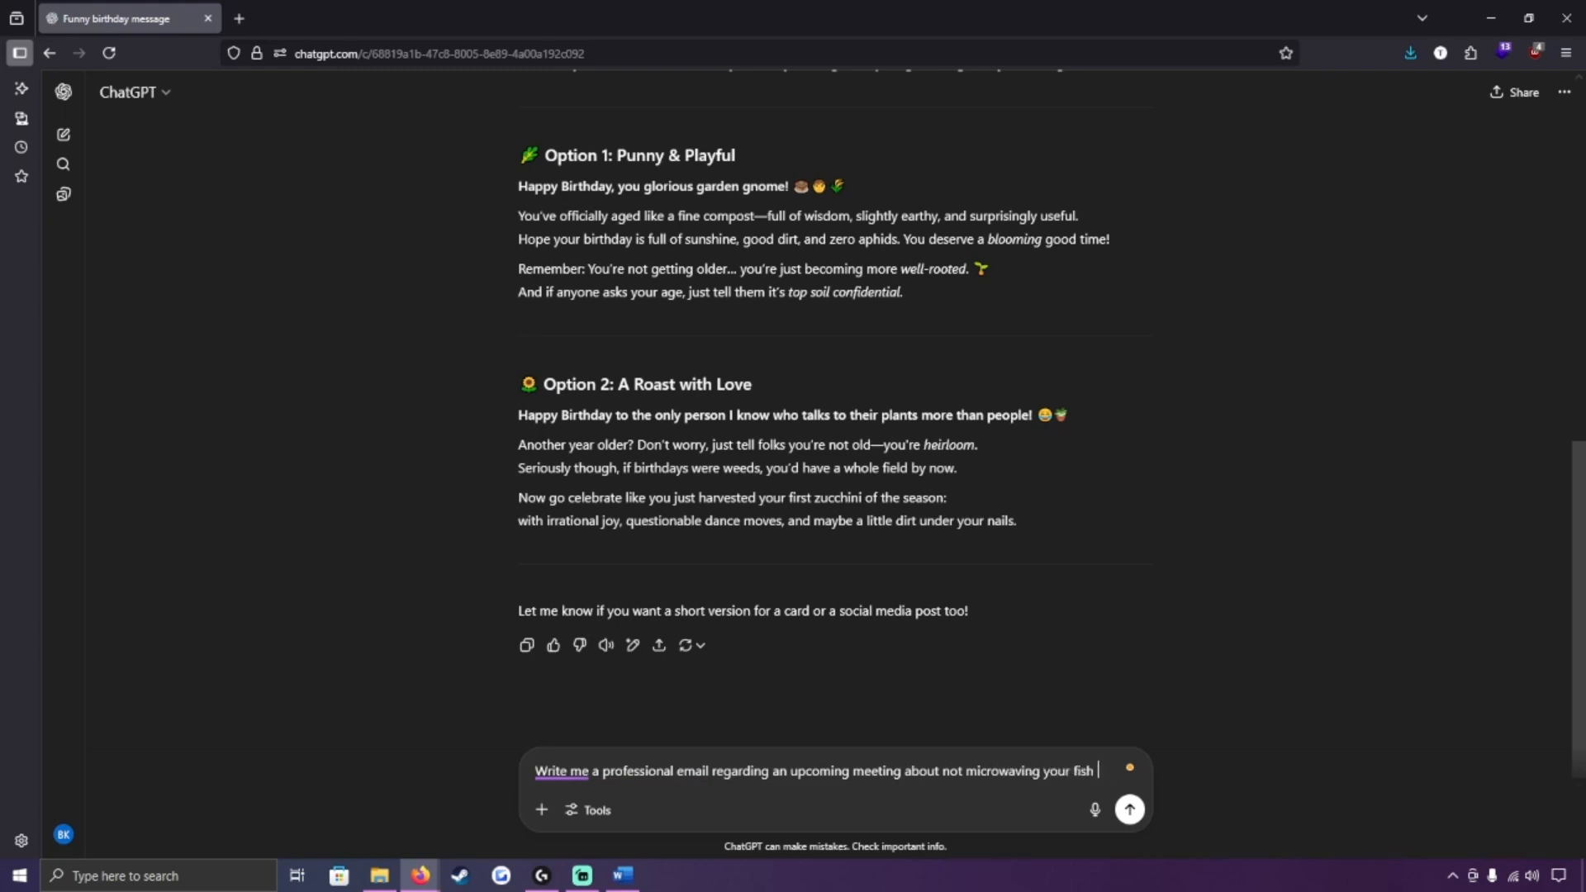
text(on lunch break)
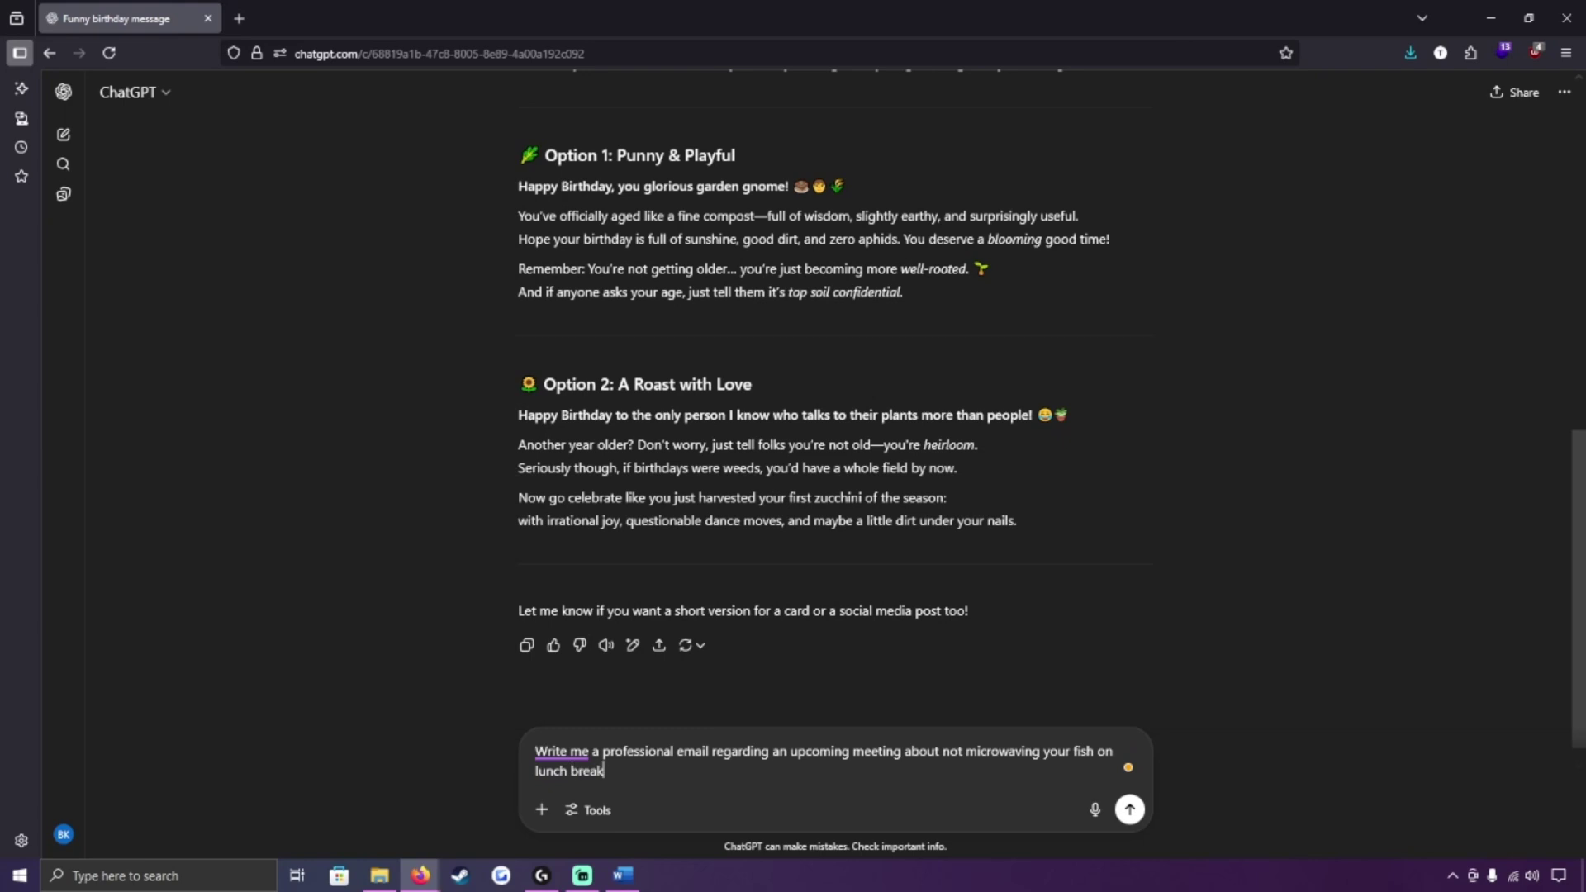
click(1128, 810)
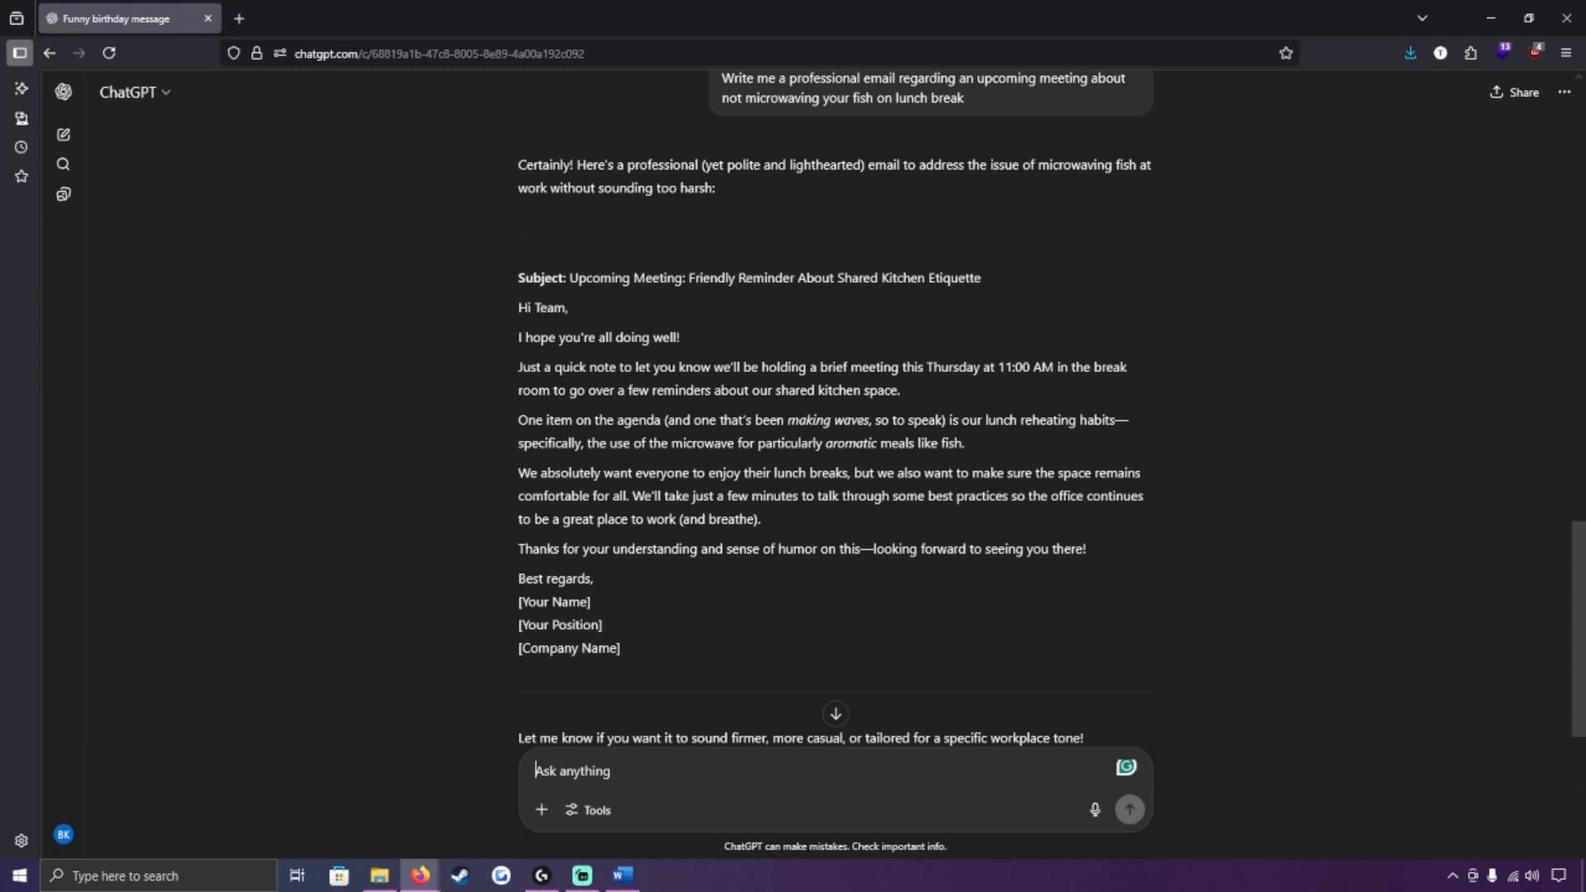
mouse_move(829, 564)
text(Use this photo to turn)
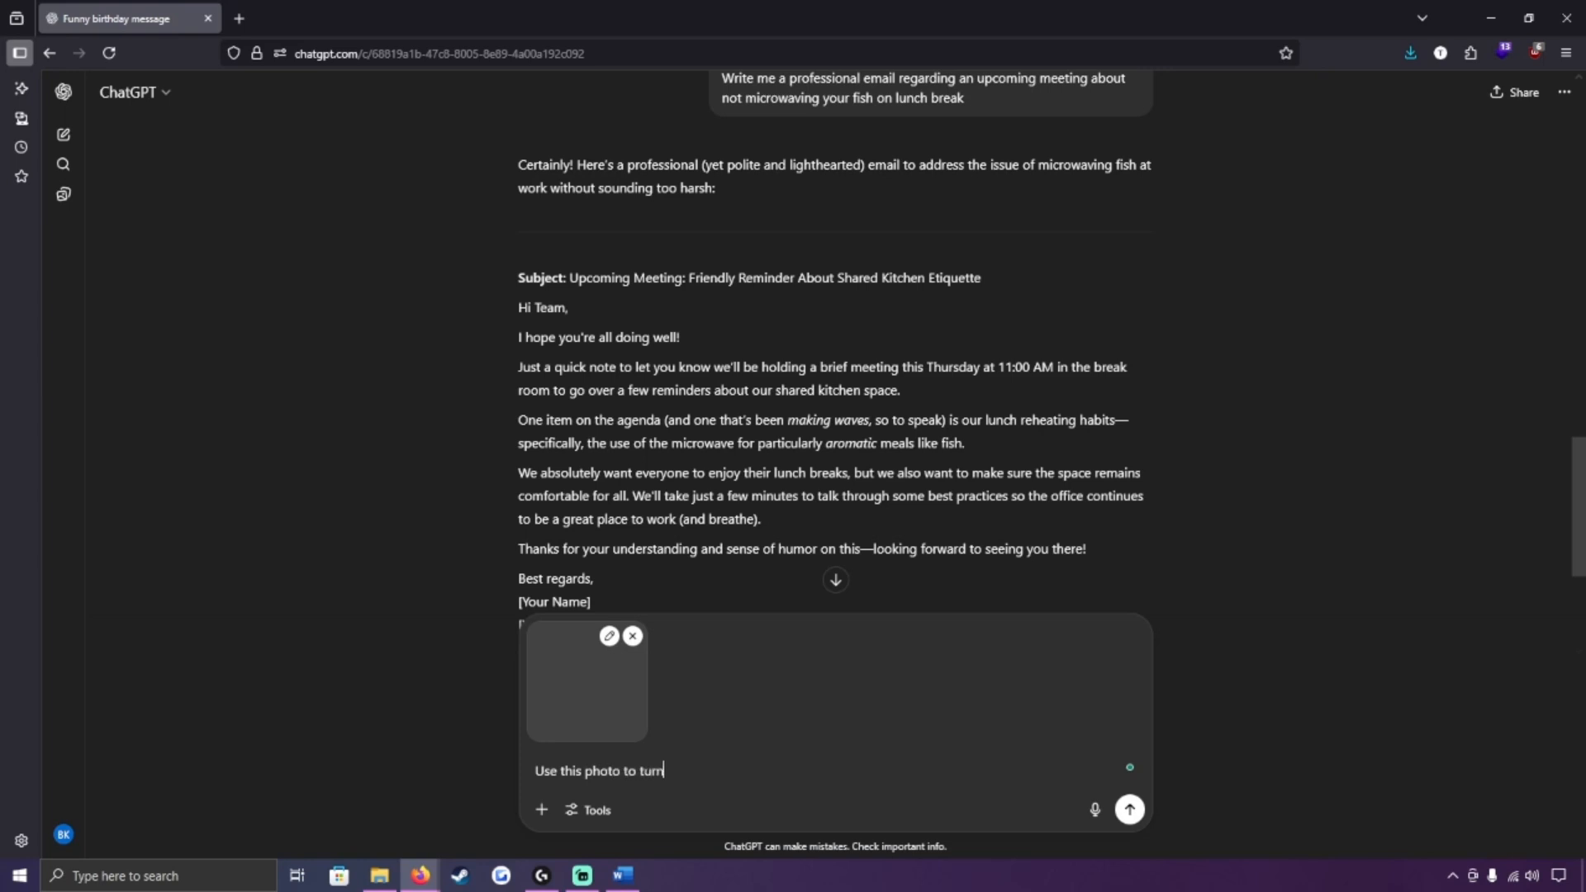
Send a prompt to turn the attached cat photo into a video-game knight, kept as close to the original image as possible
text(my cat into a)
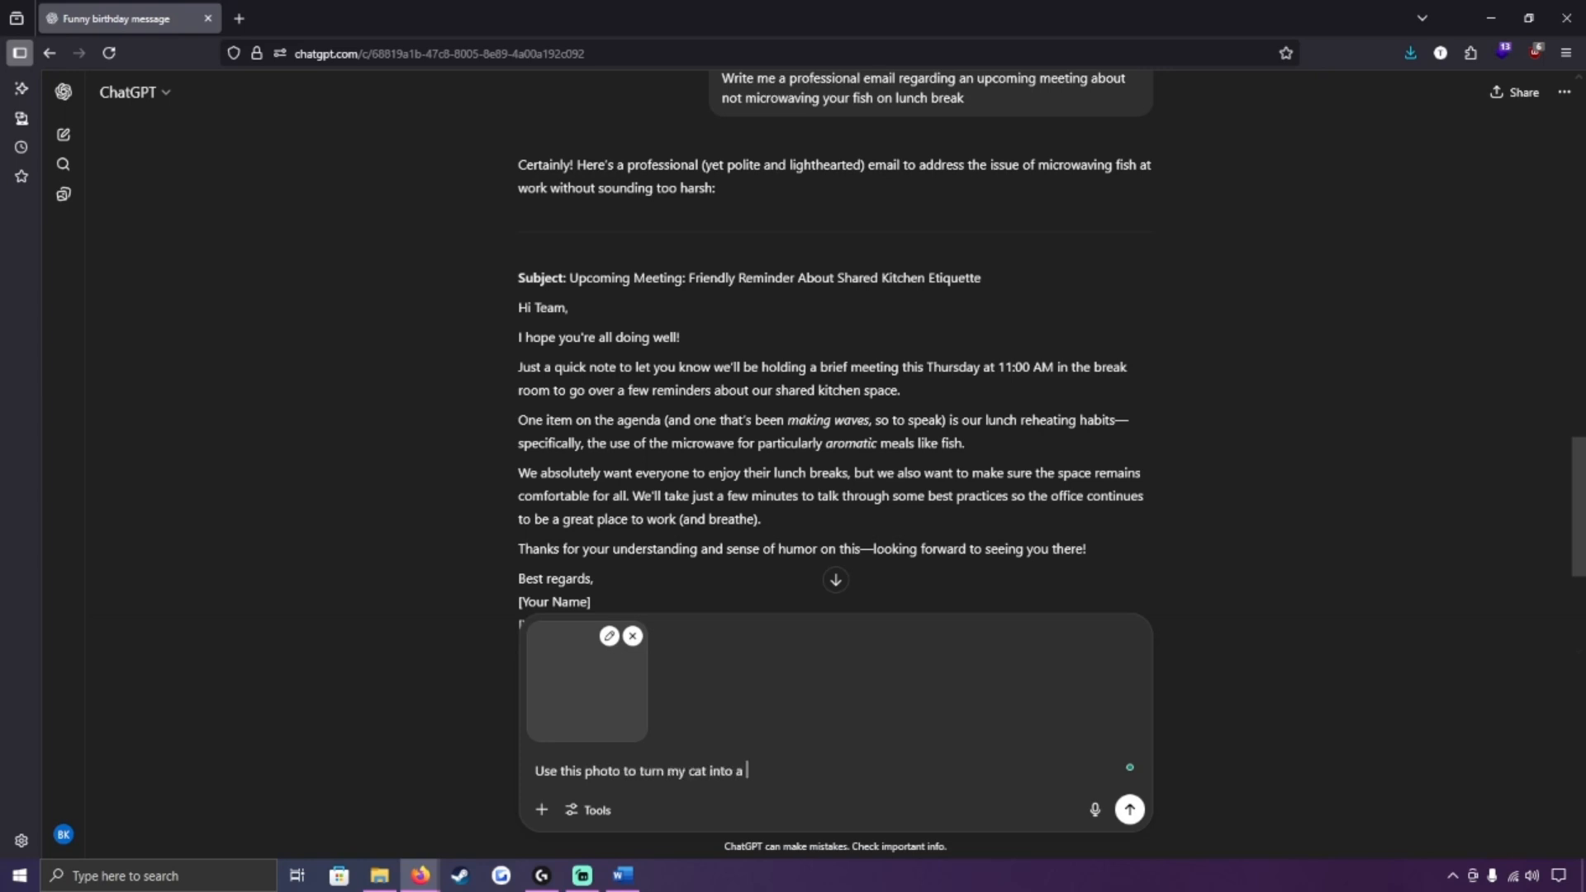
text(knight with a video game style theme, keep it)
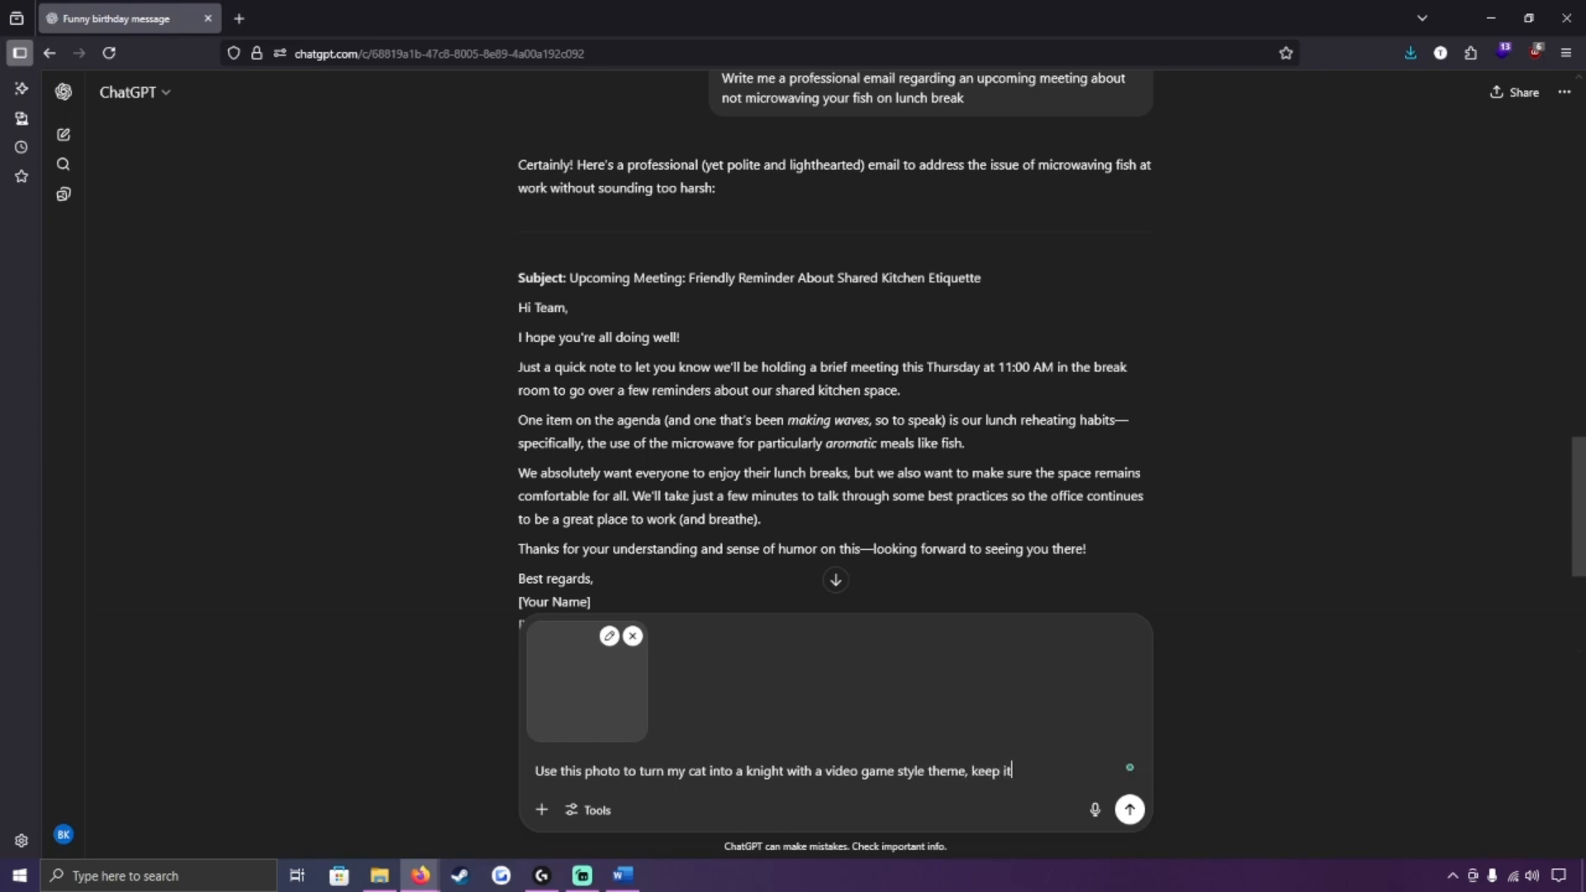
text(as close to the)
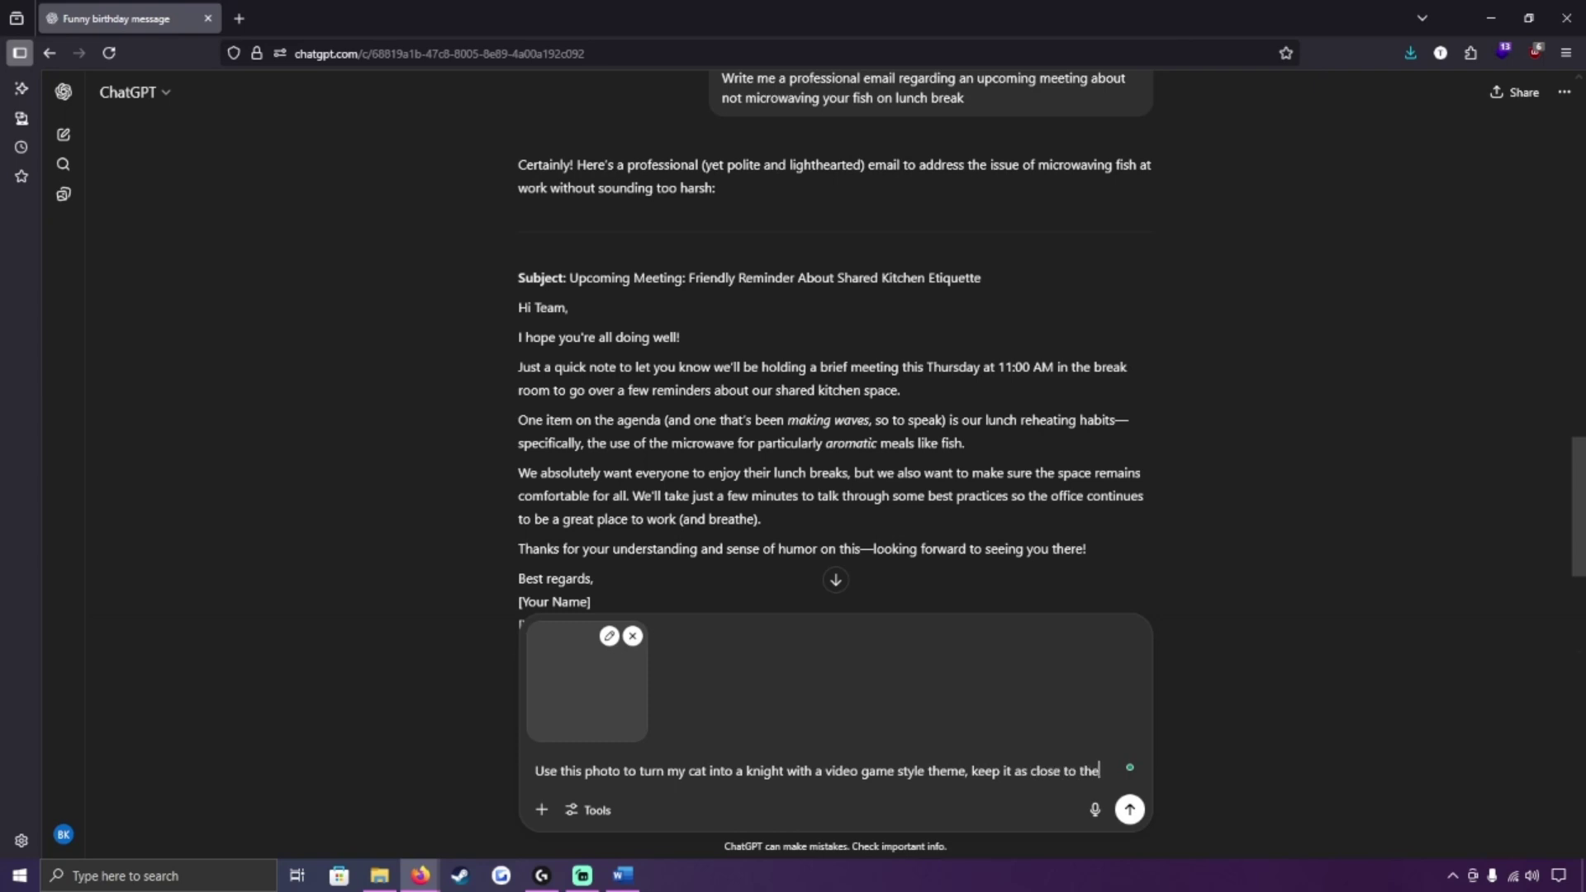
text(original image)
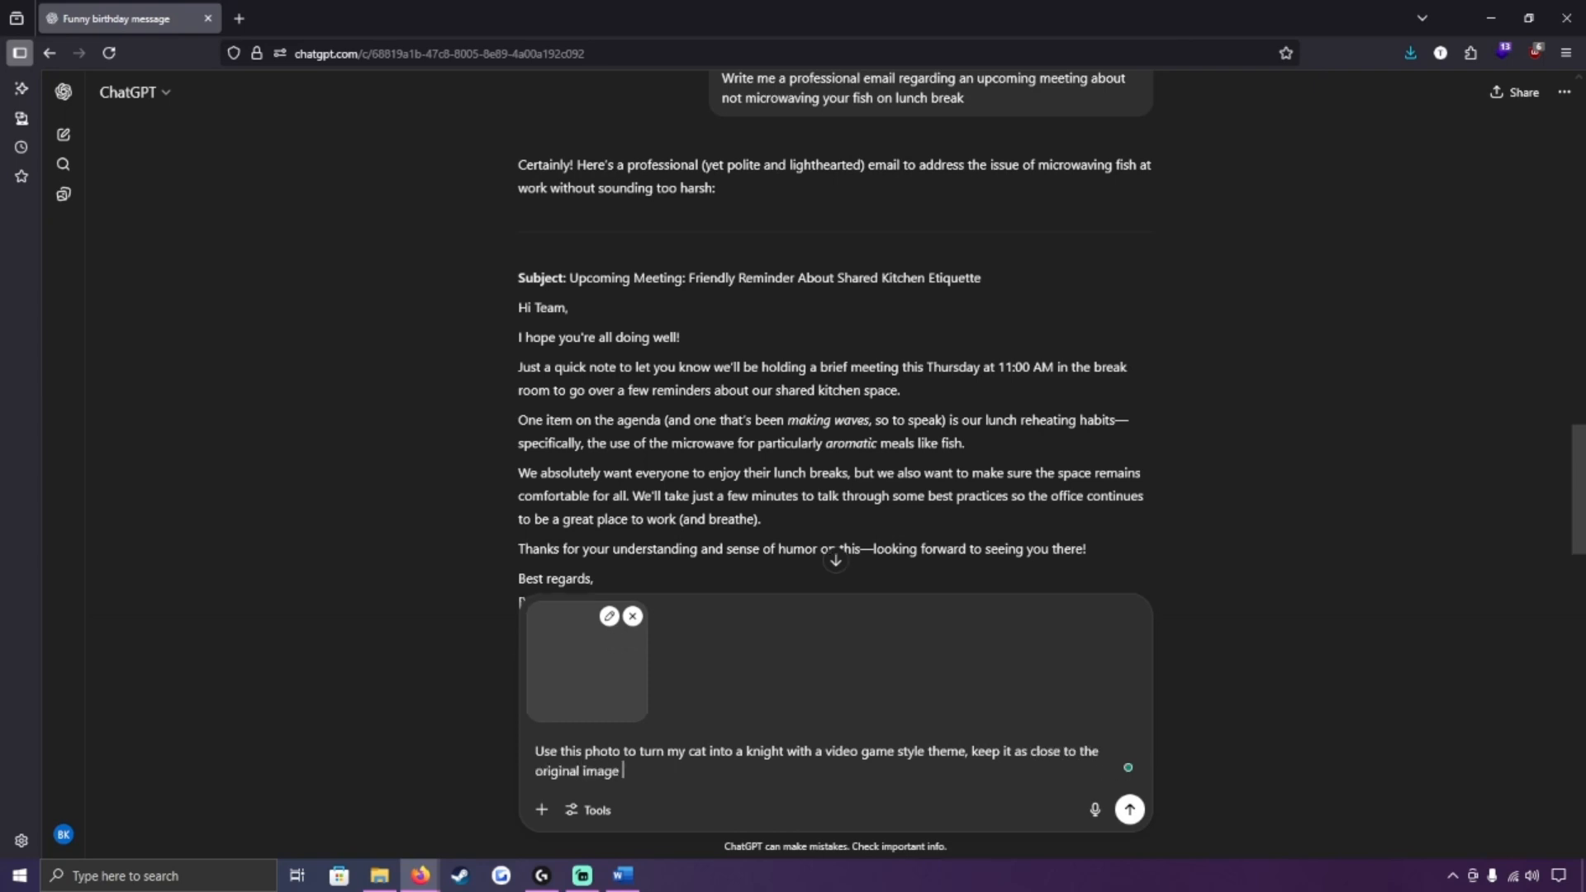
text(as possible)
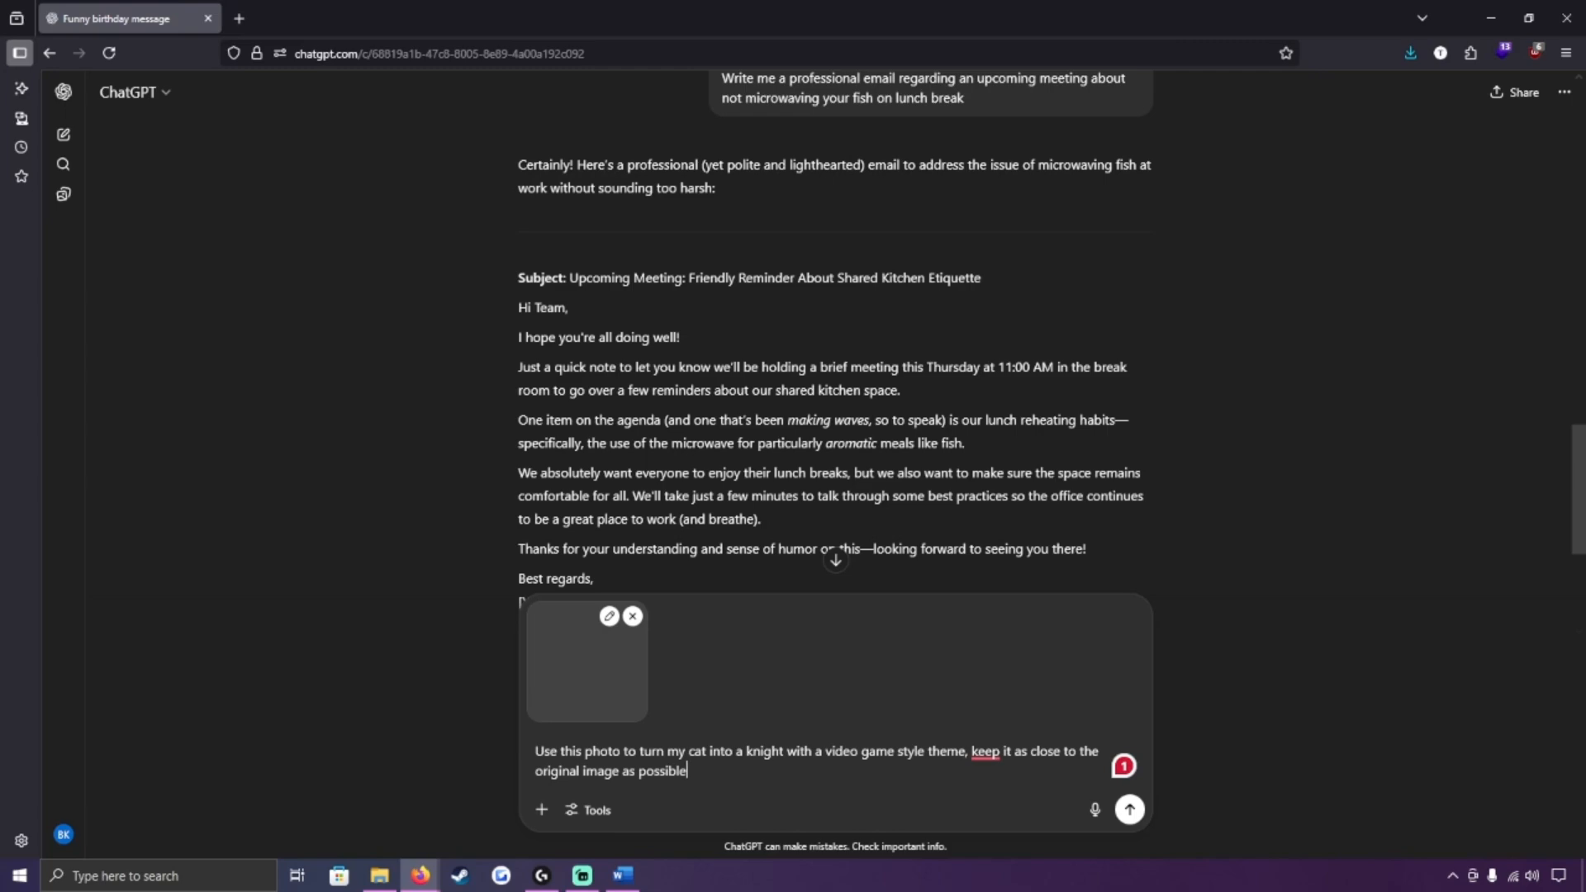
click(1131, 809)
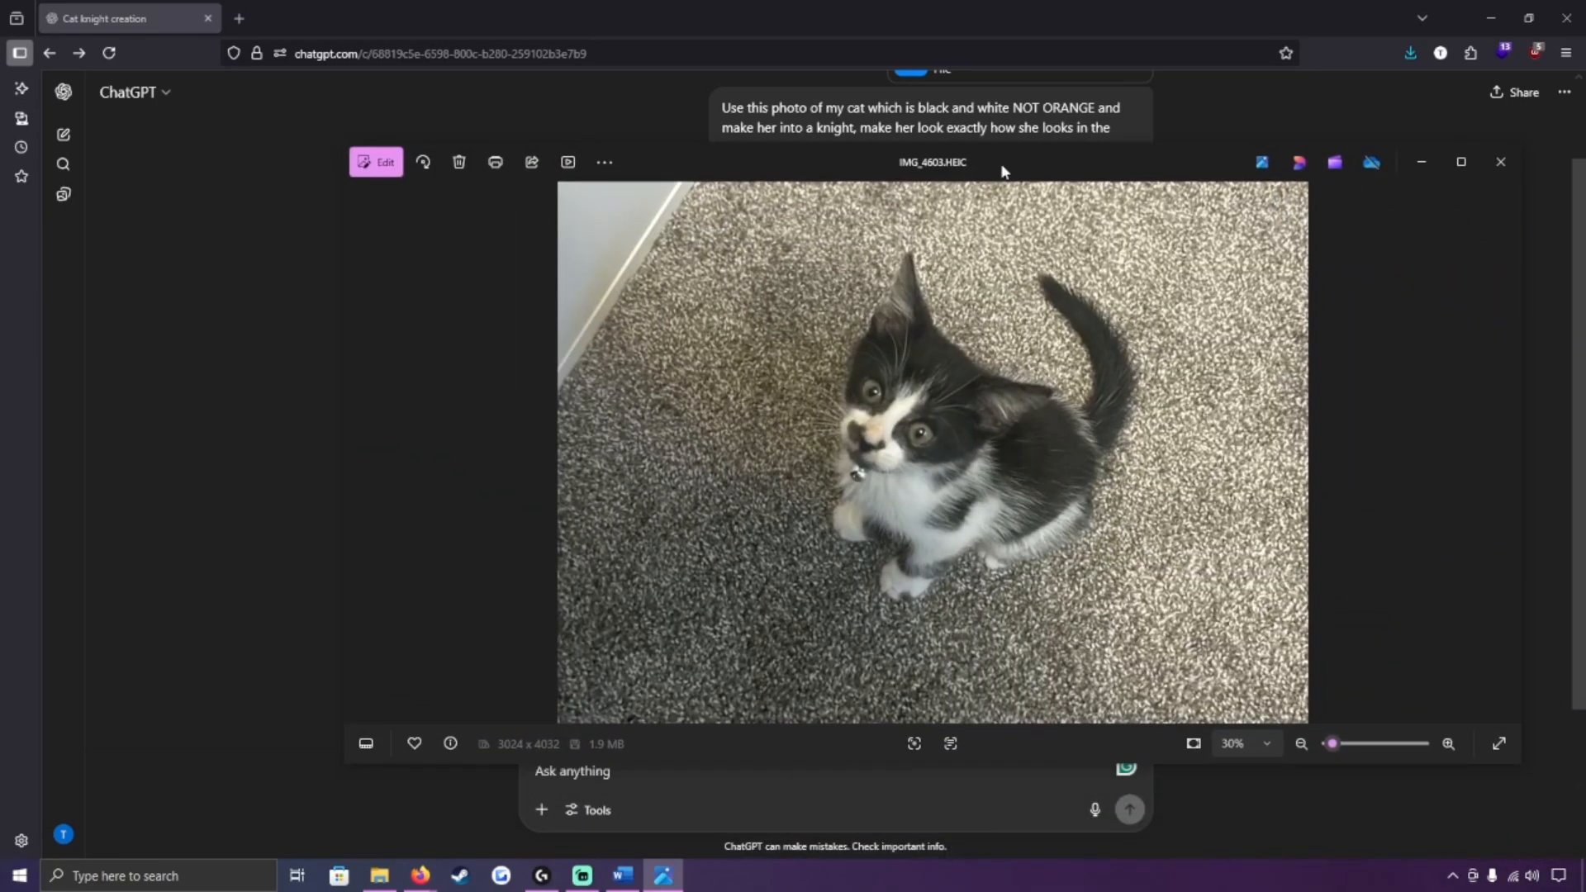
Close the IMG_4603.HEIC kitten photo in Photos to return to the cat knight chat
click(1500, 162)
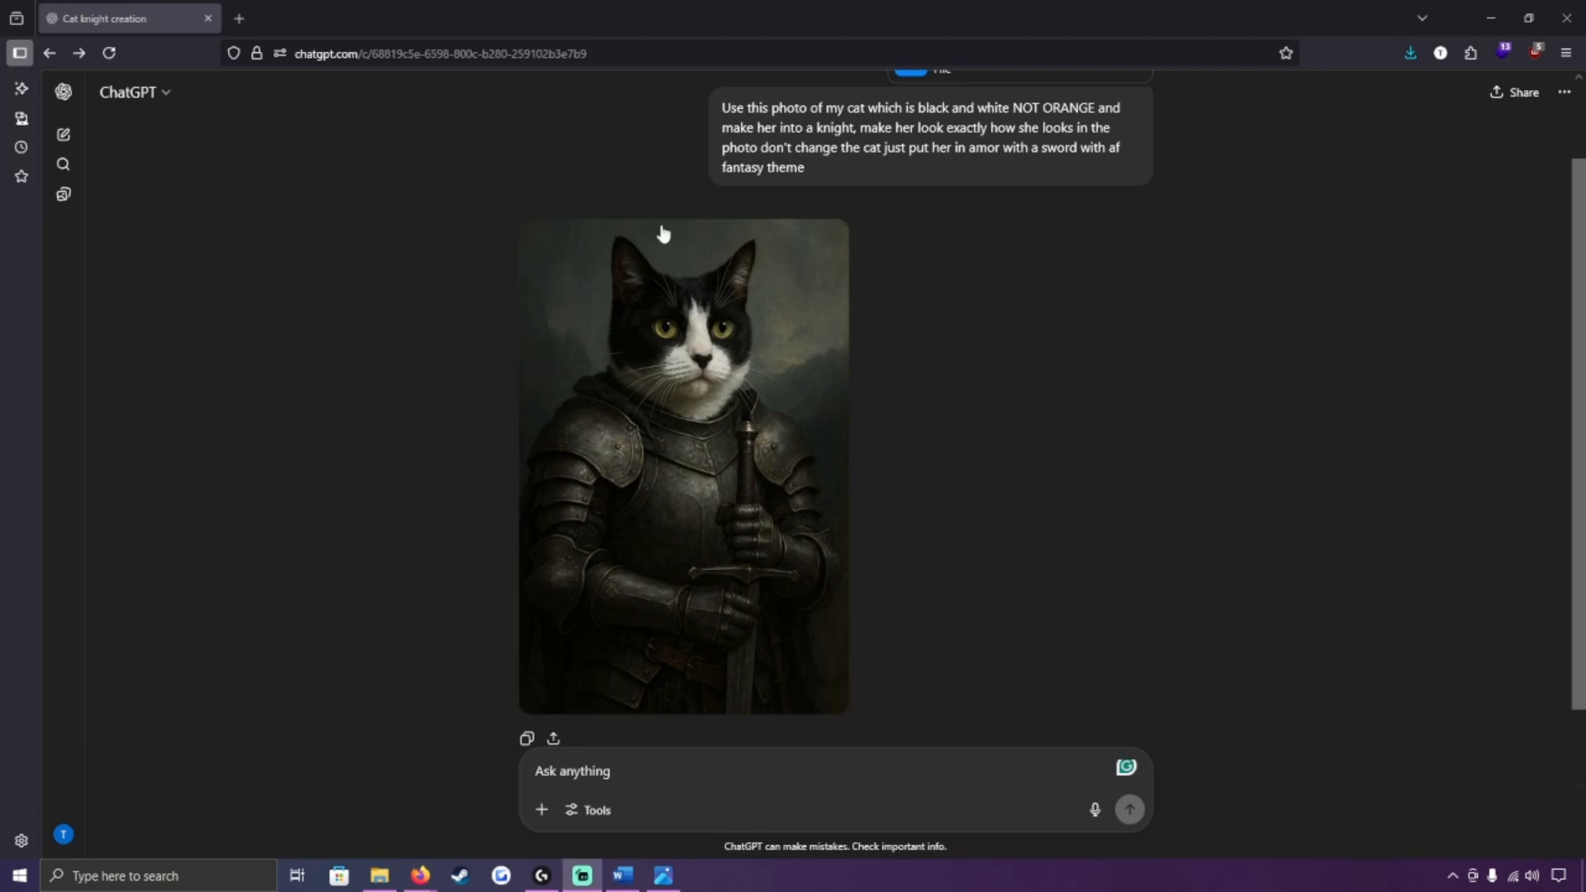
mouse_move(605, 695)
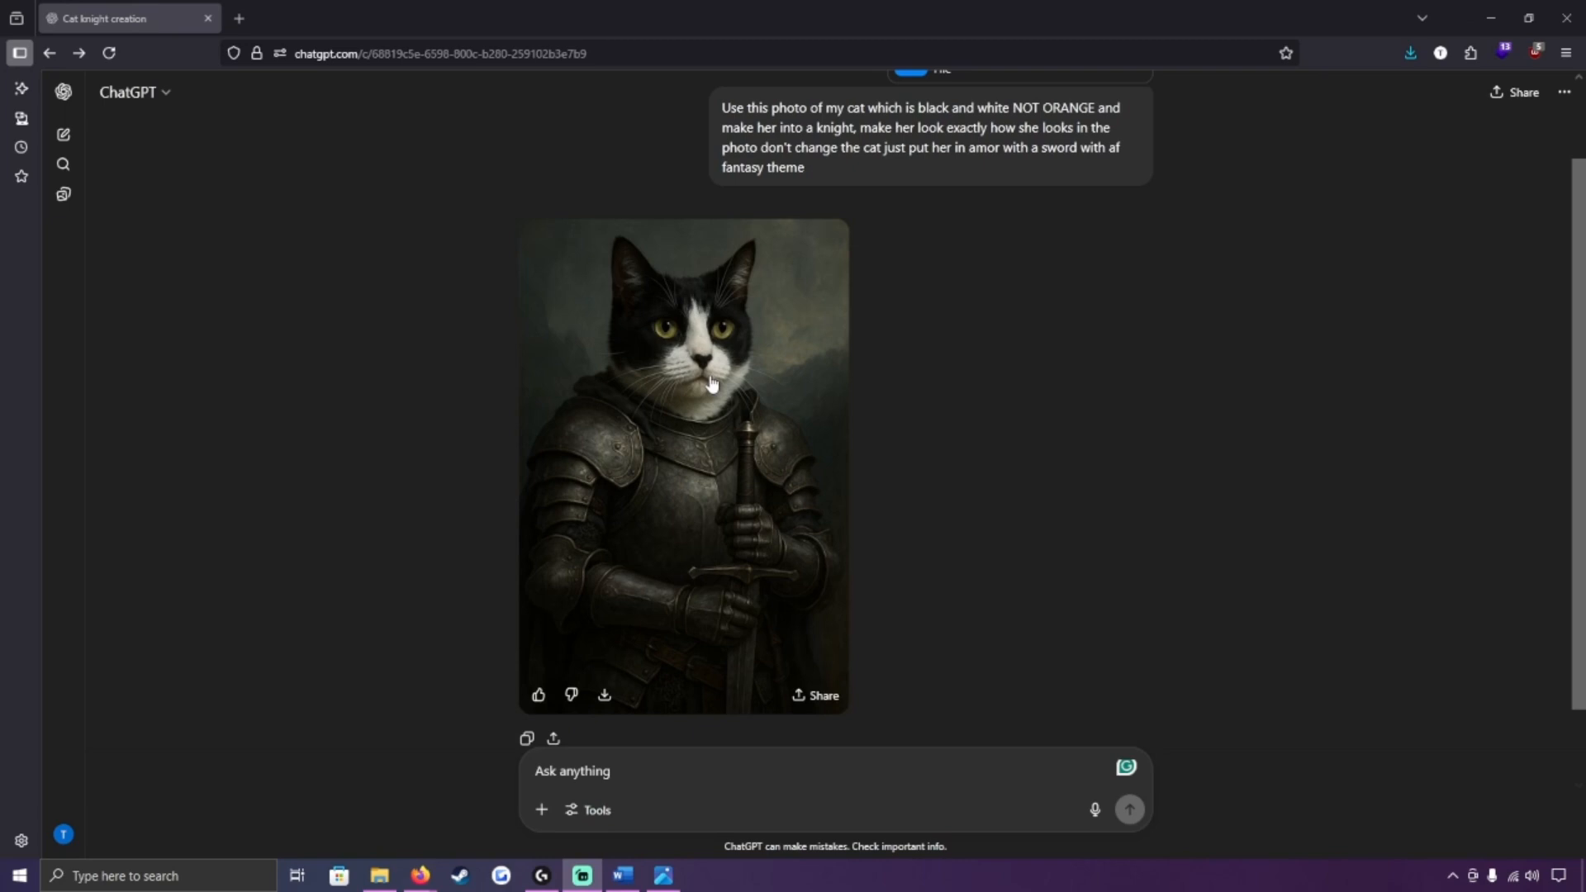
mouse_move(716, 383)
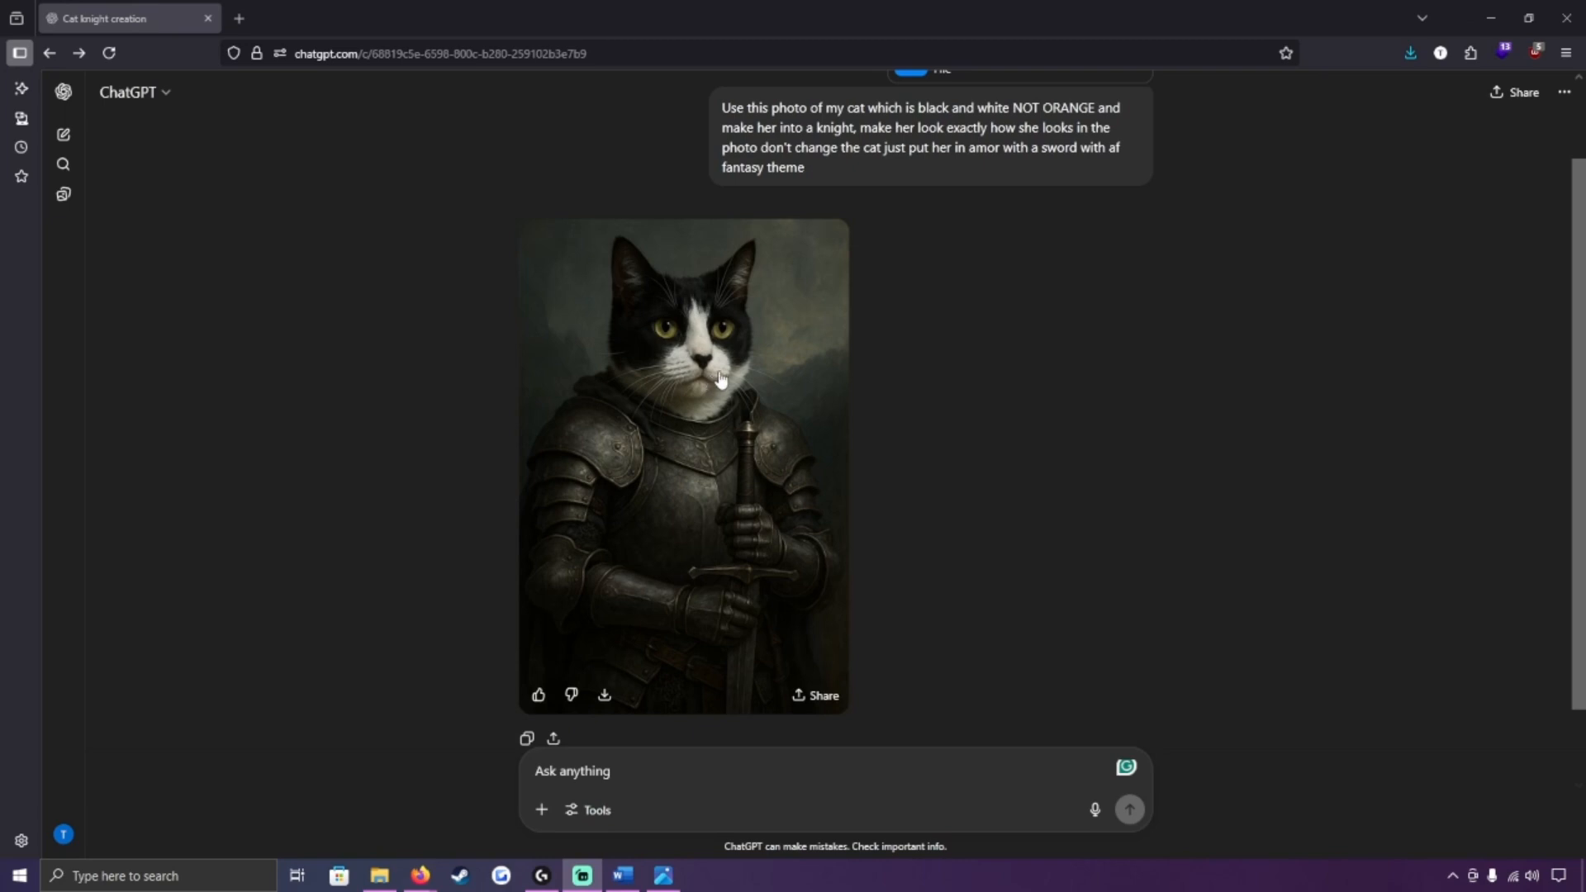
mouse_move(542, 809)
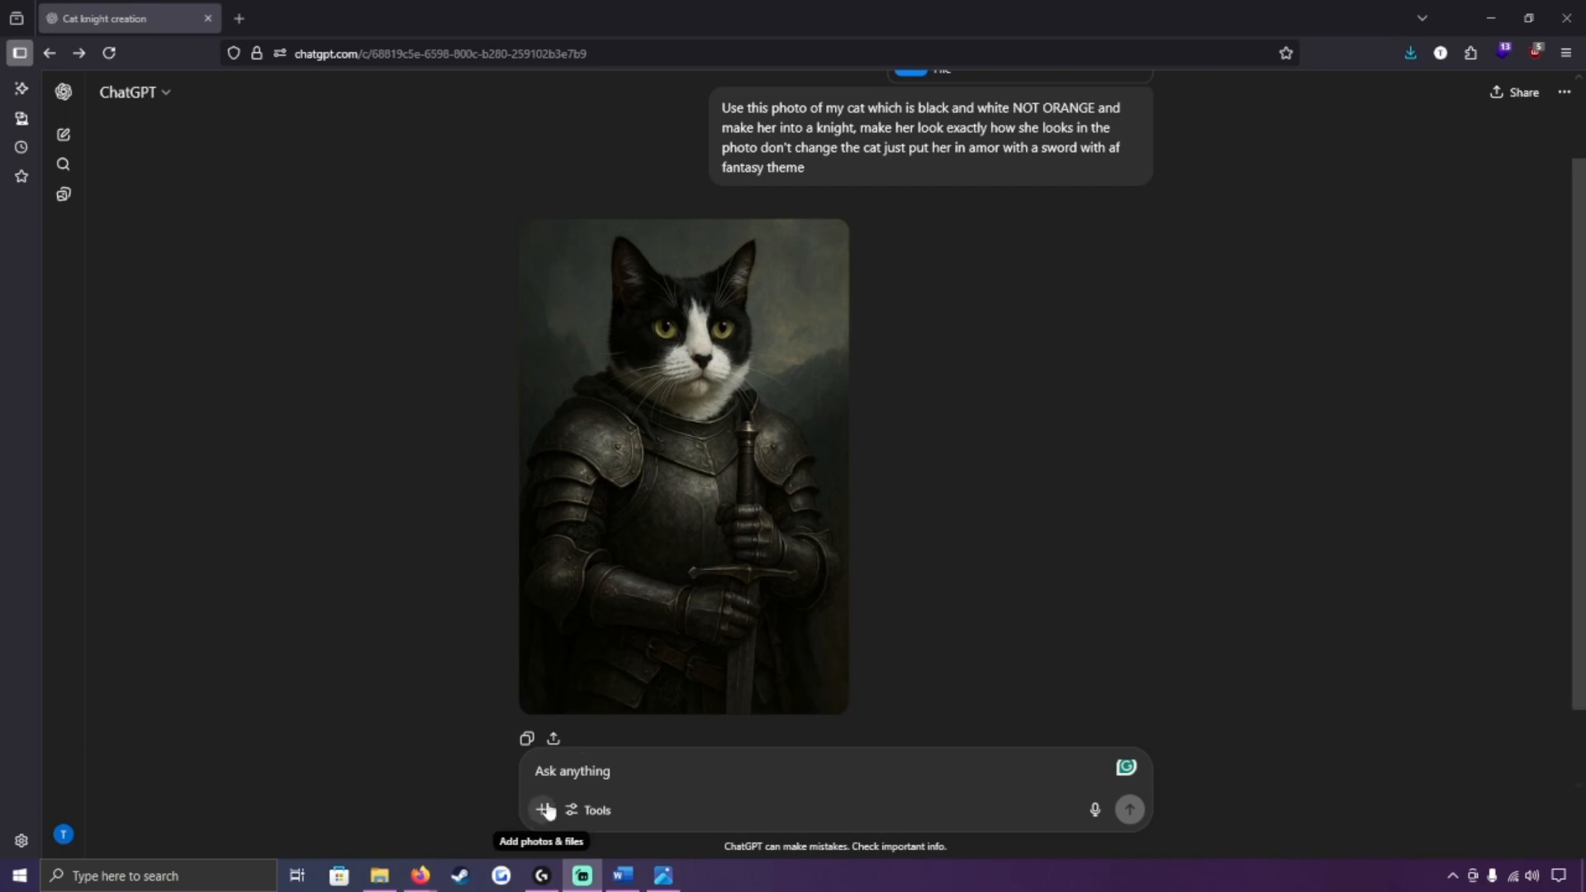
mouse_move(666, 714)
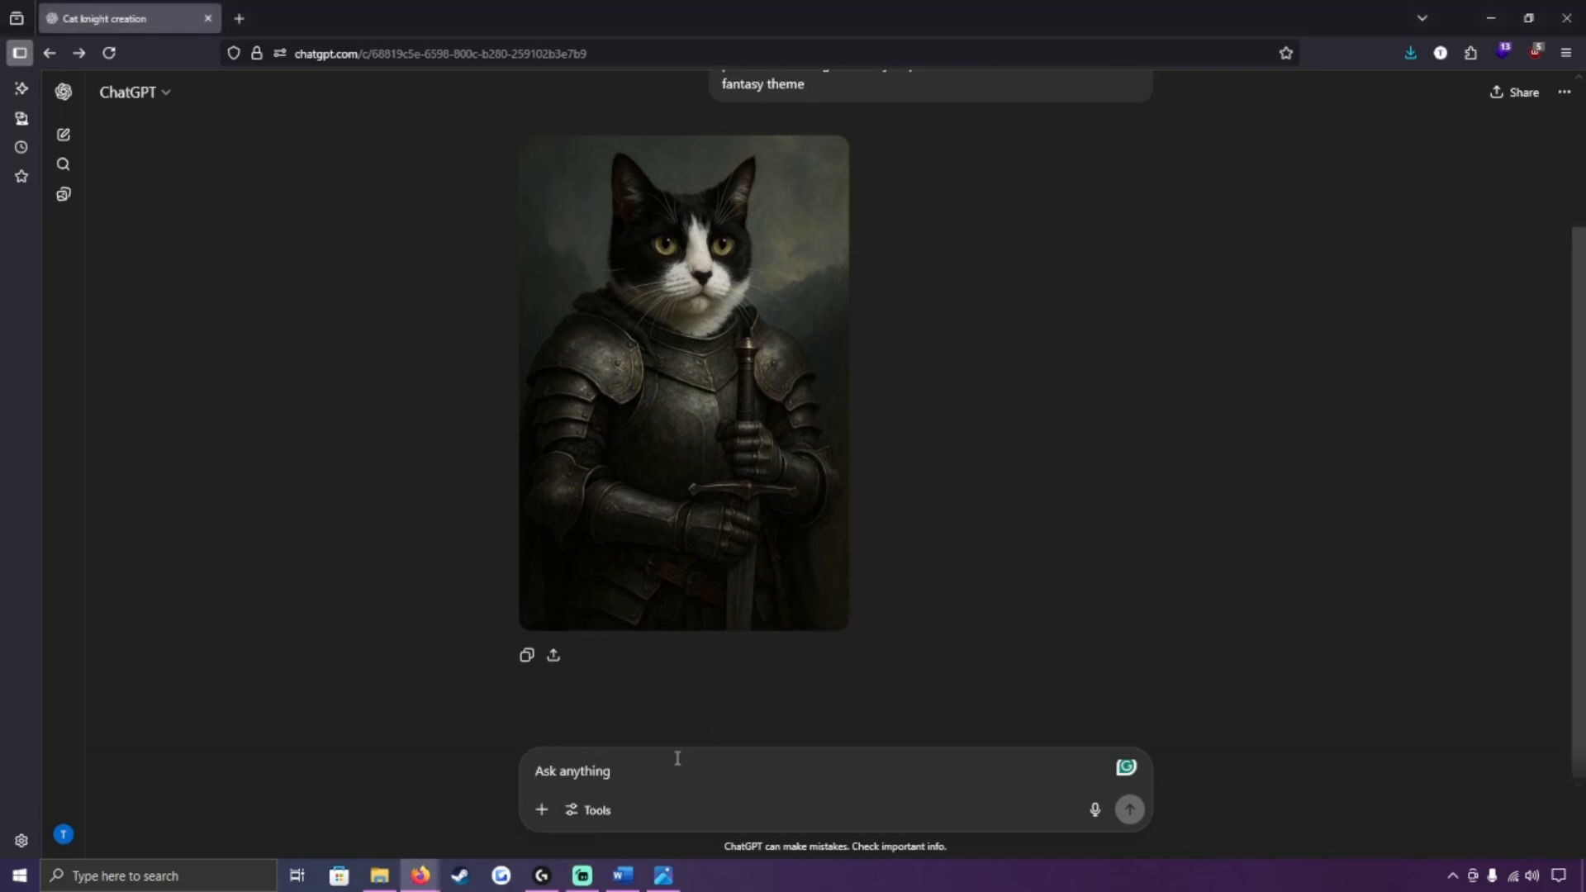
mouse_move(703, 757)
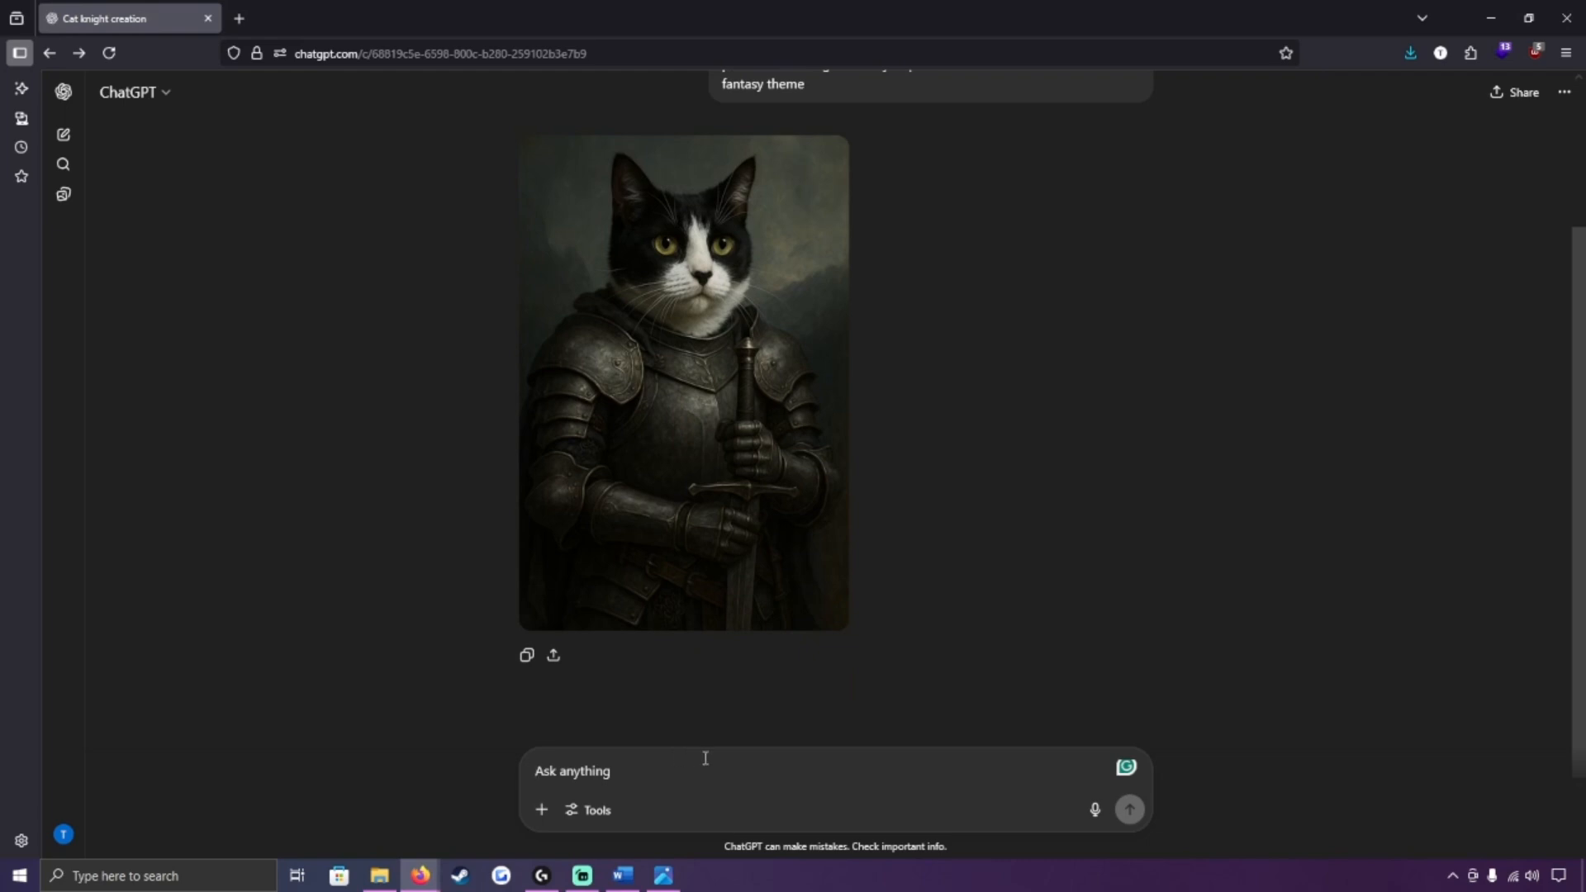
mouse_move(818, 765)
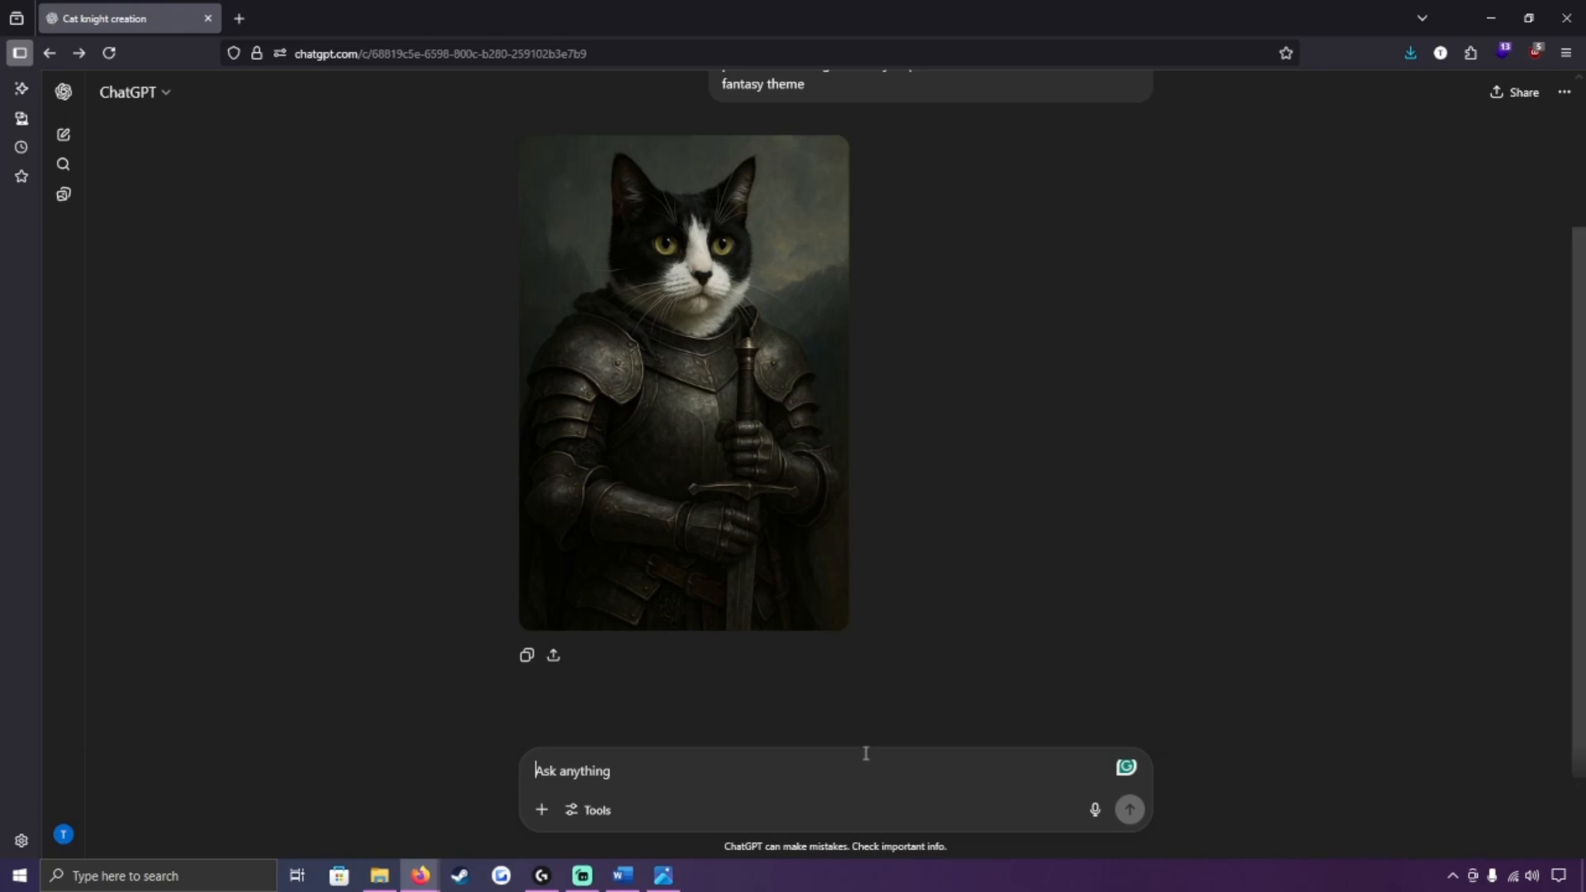
mouse_move(832, 802)
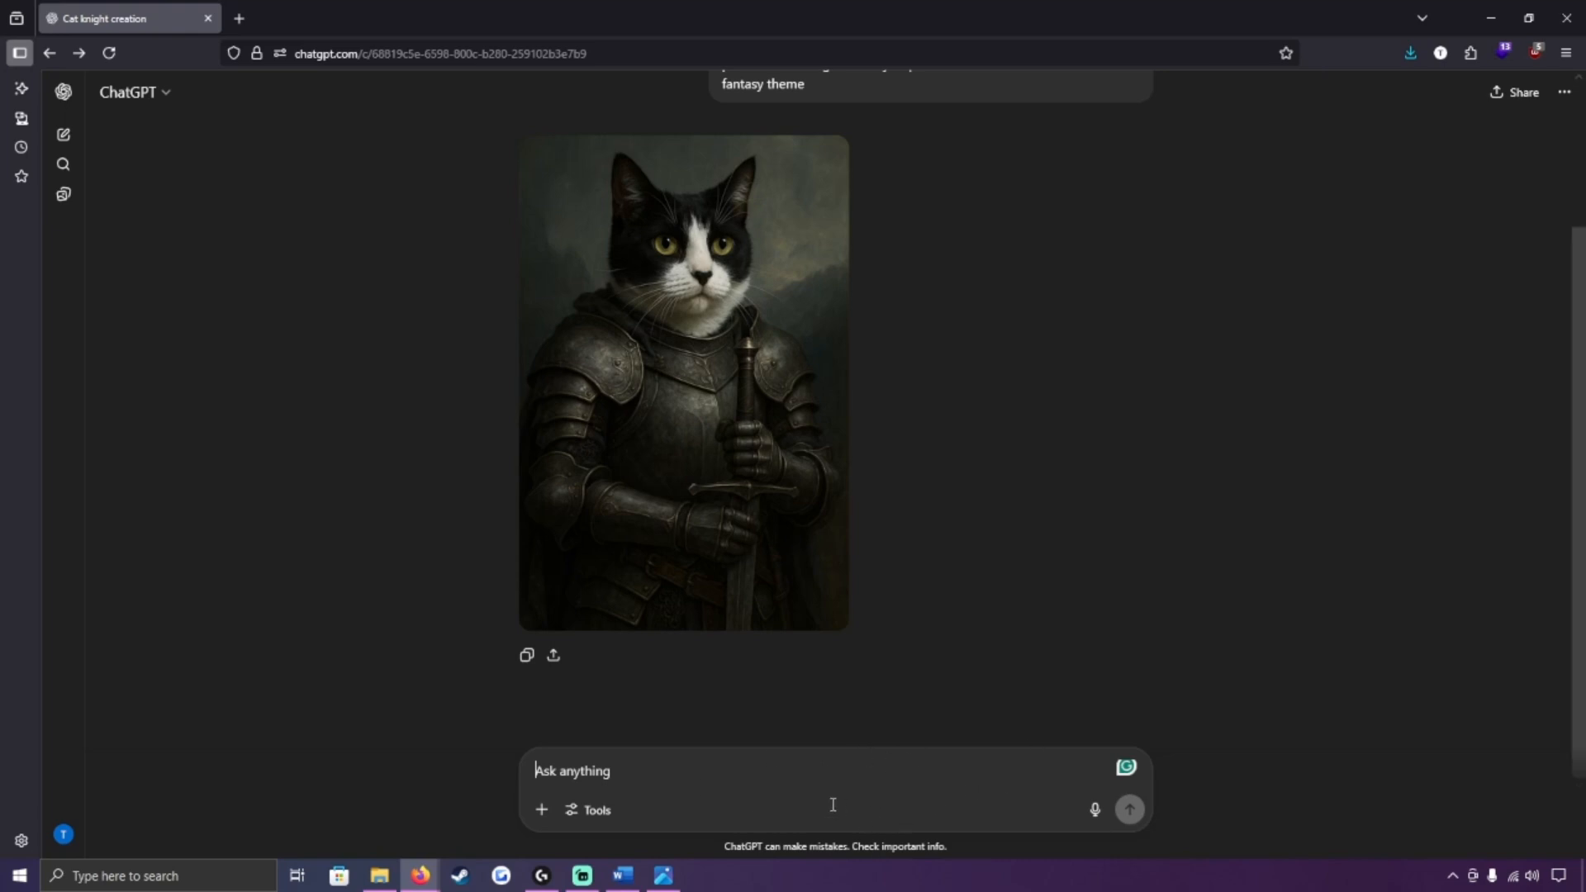
mouse_move(852, 720)
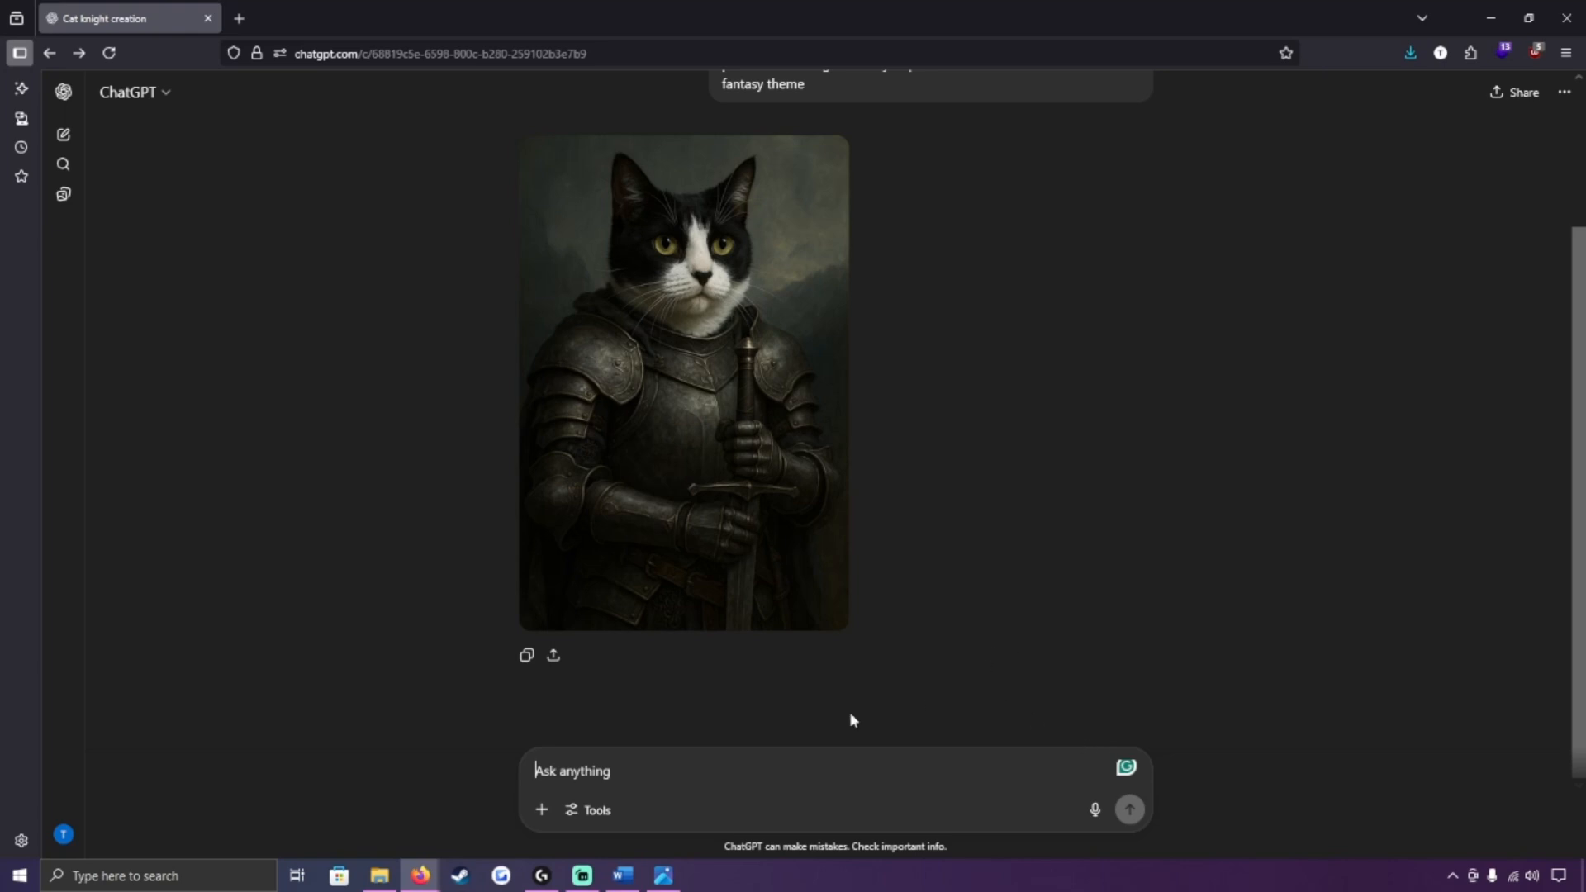
mouse_move(848, 502)
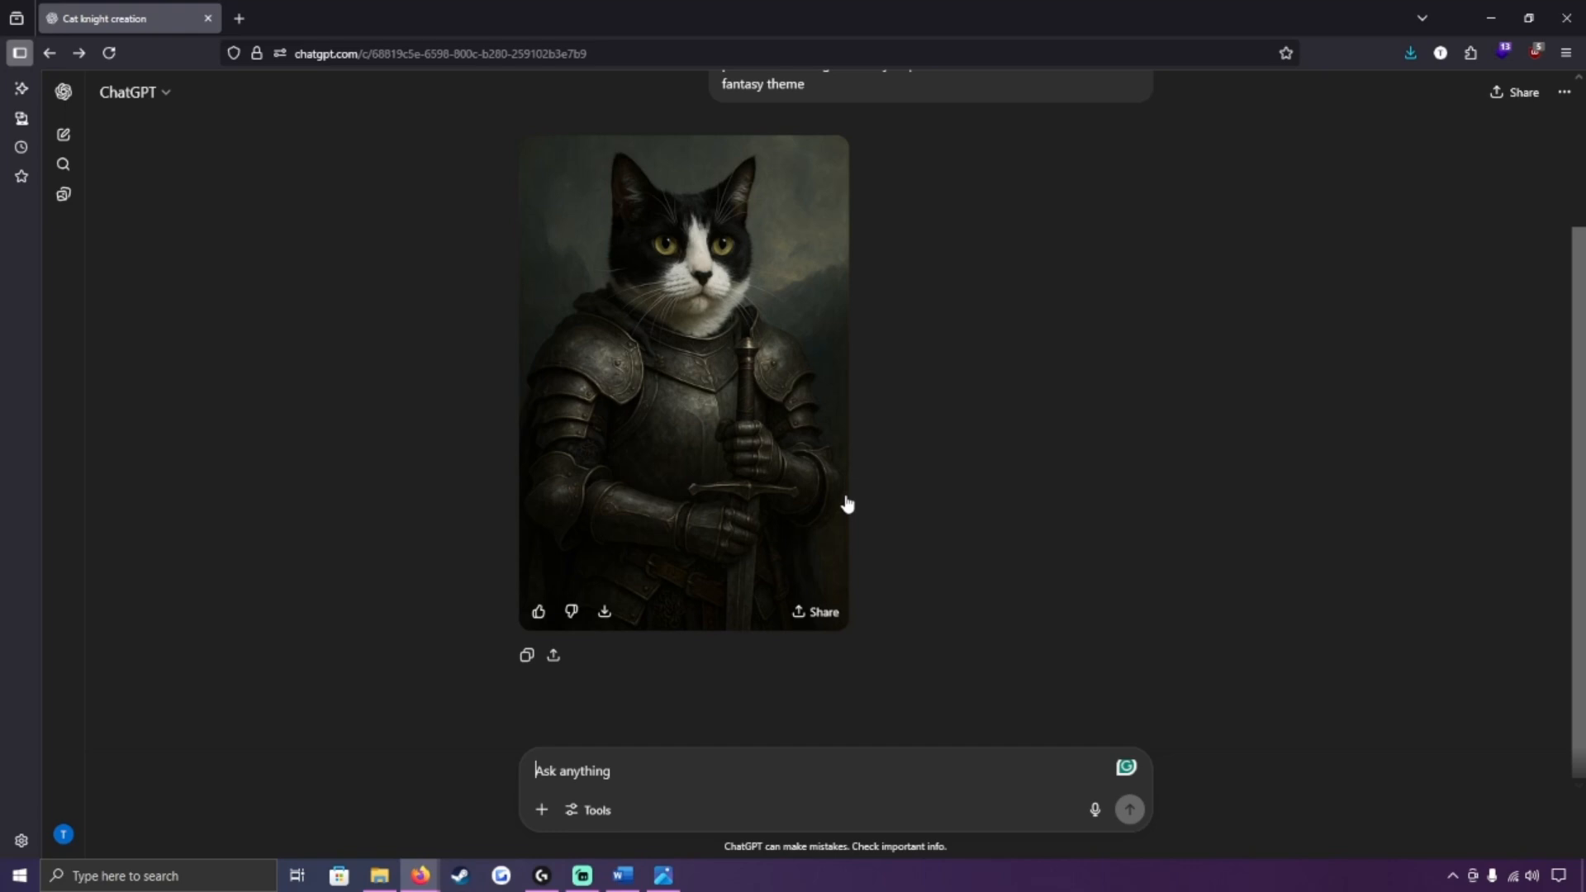
mouse_move(798, 572)
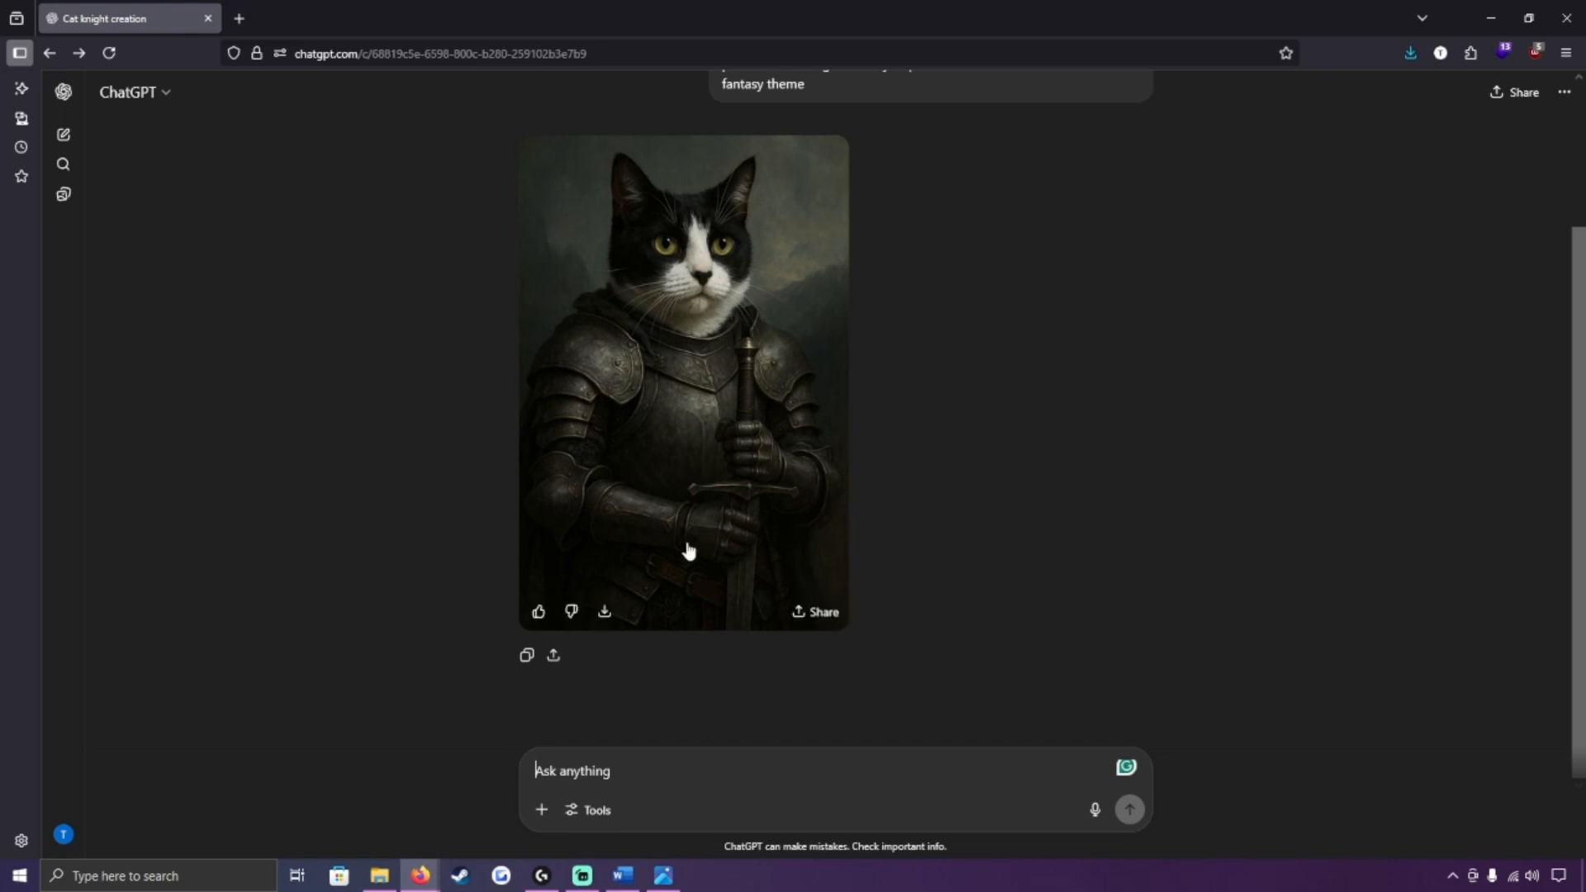
mouse_move(814, 558)
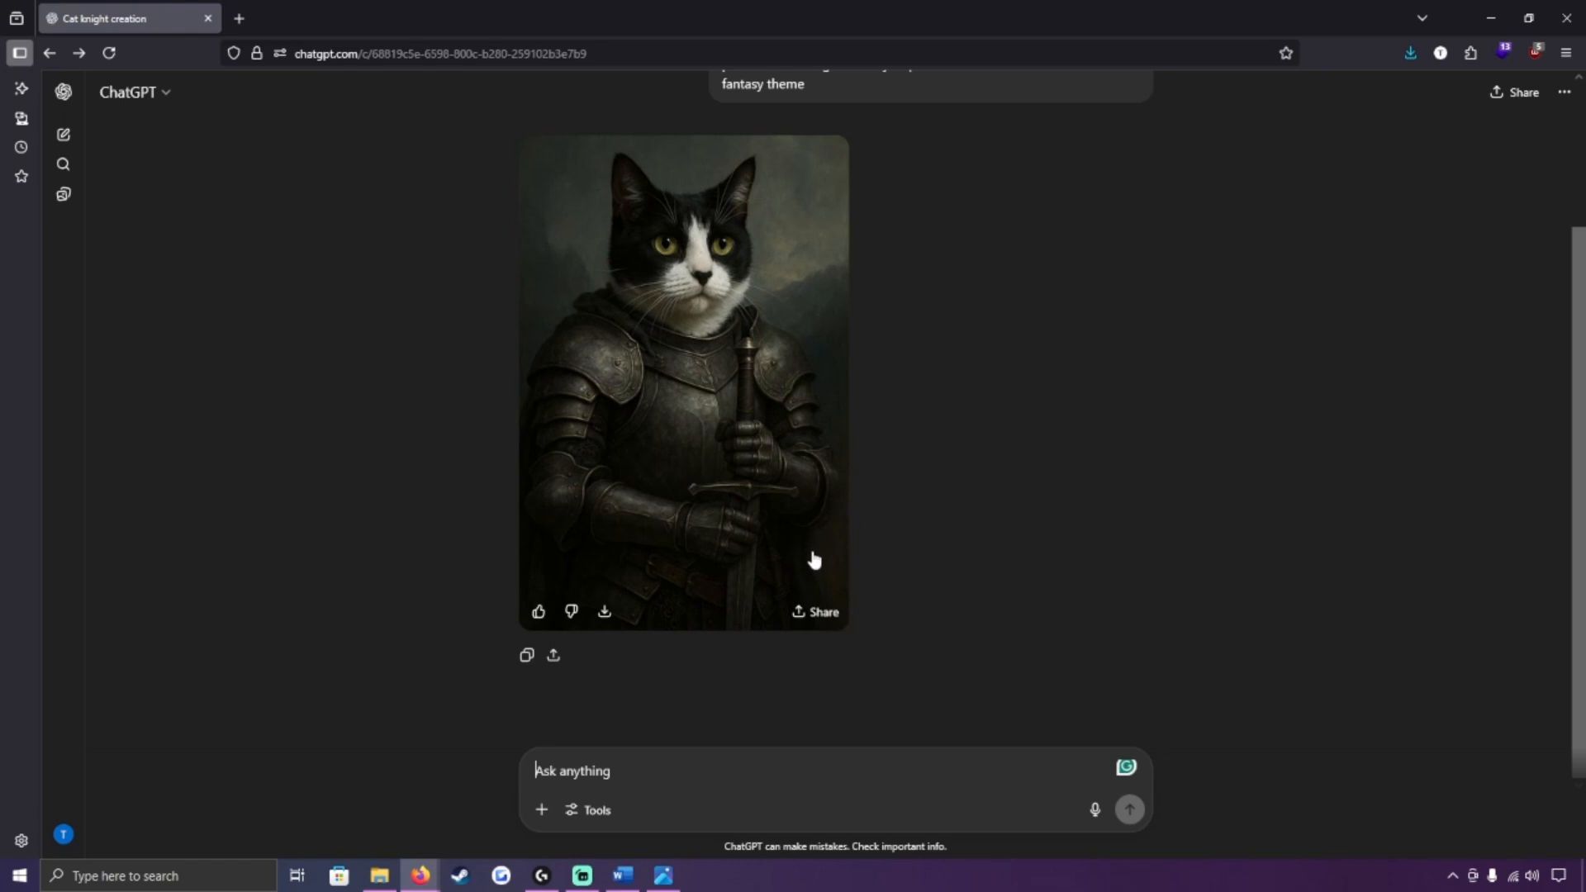
mouse_move(768, 561)
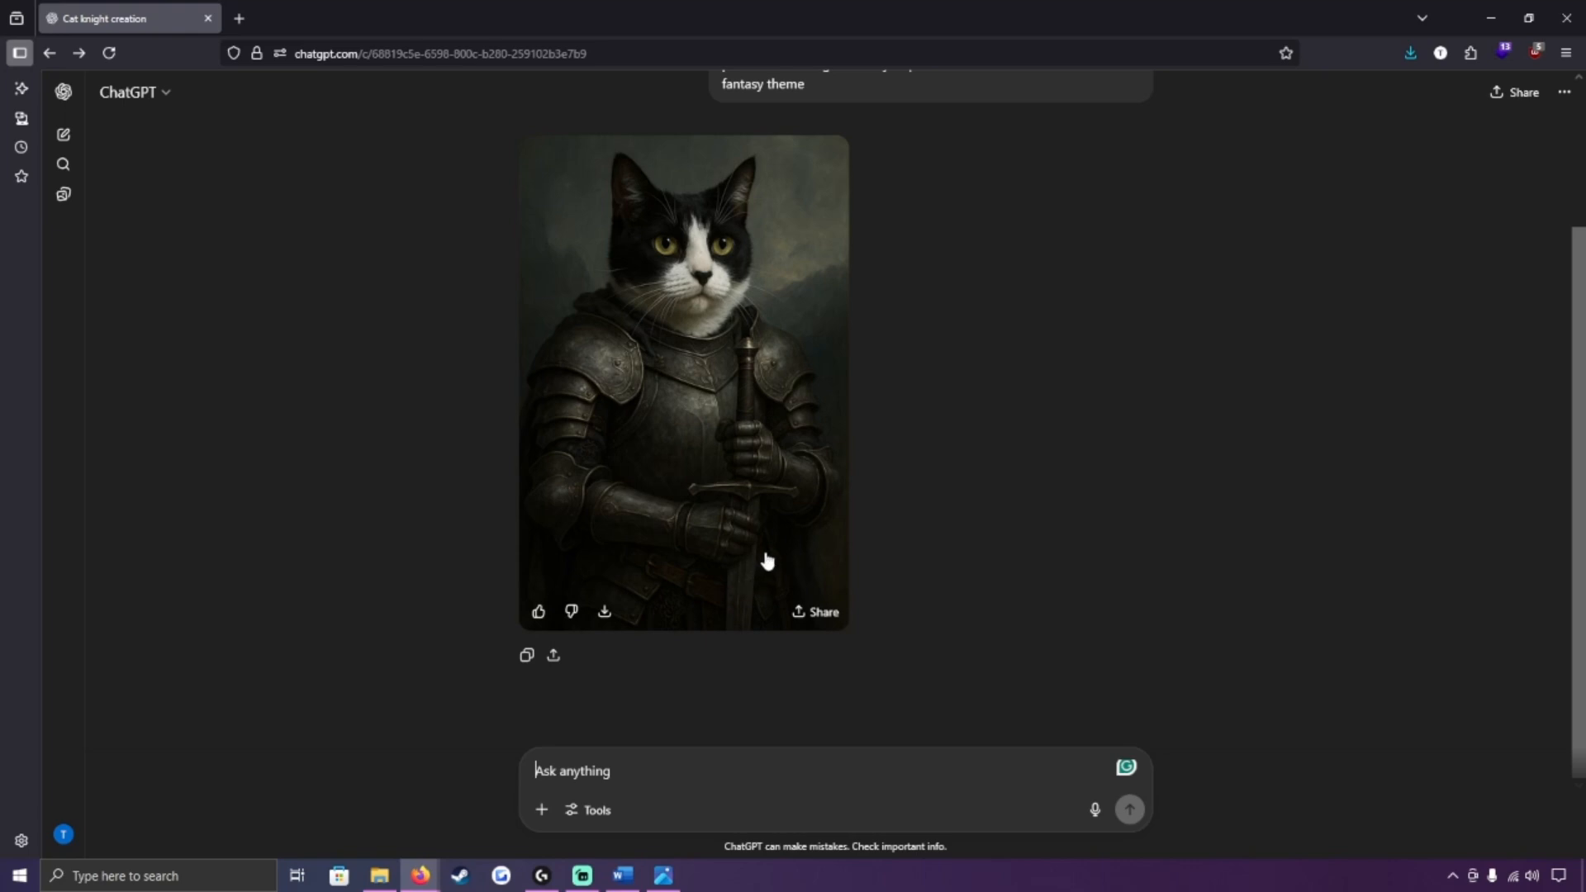
mouse_move(773, 564)
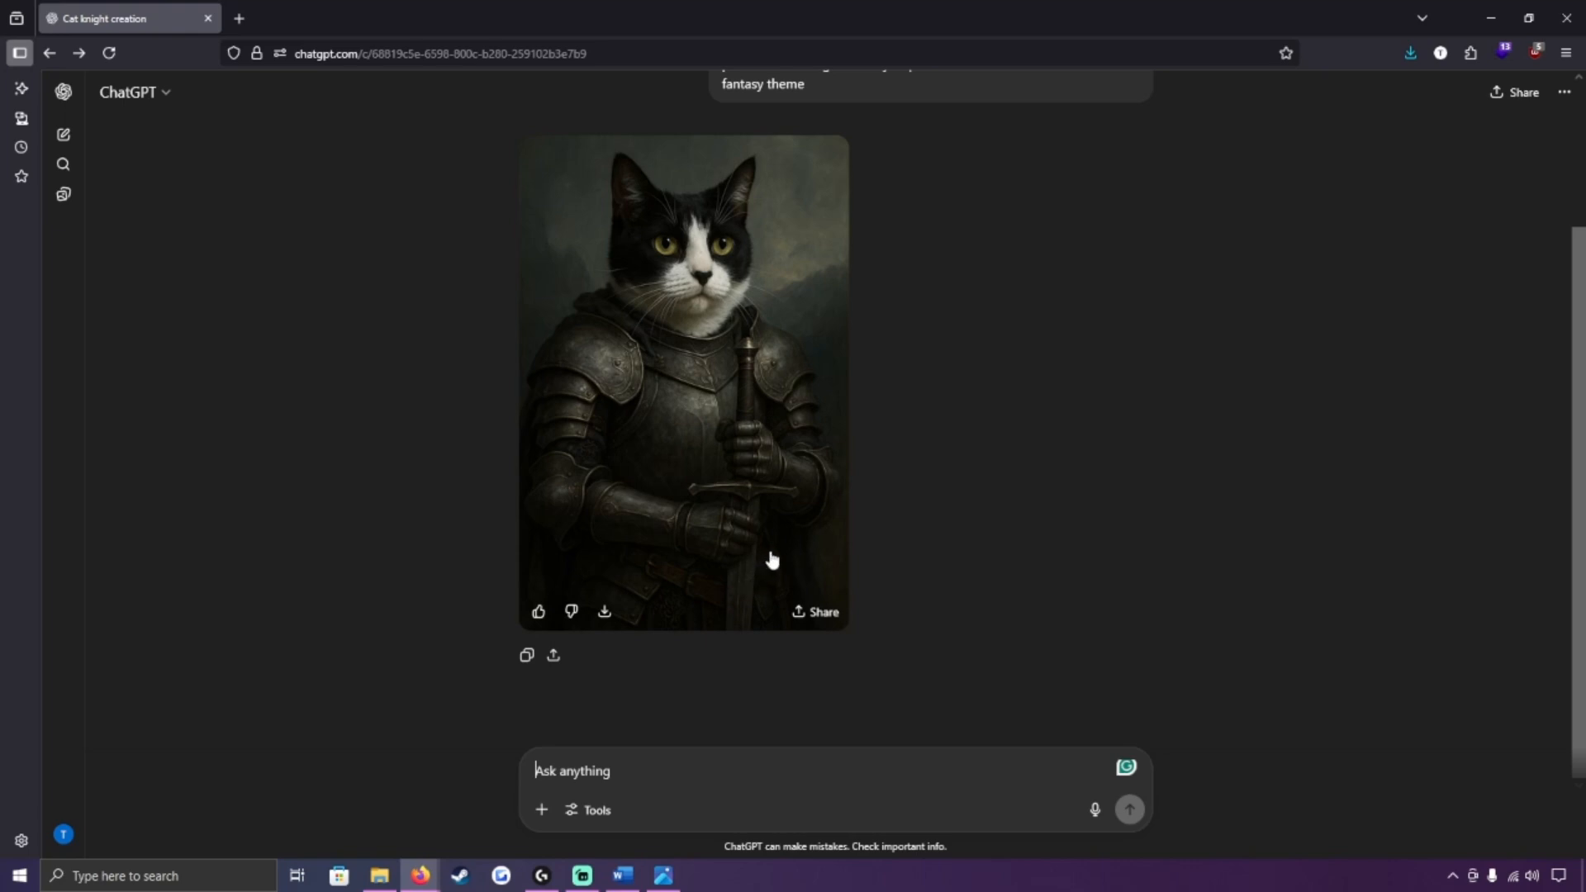